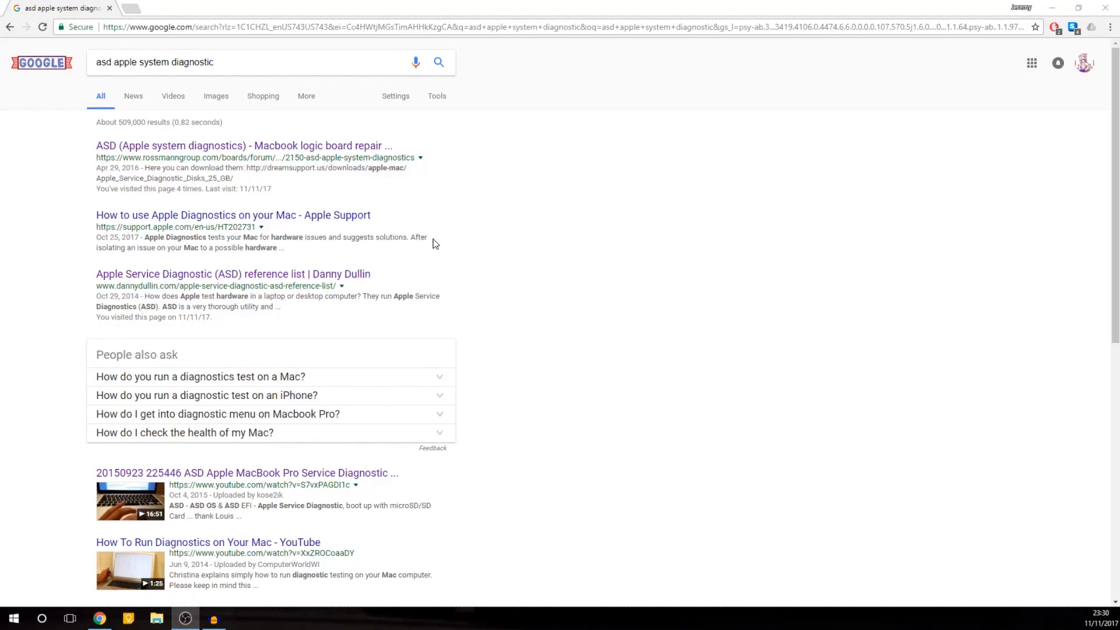
pyautogui.moveTo(449, 213)
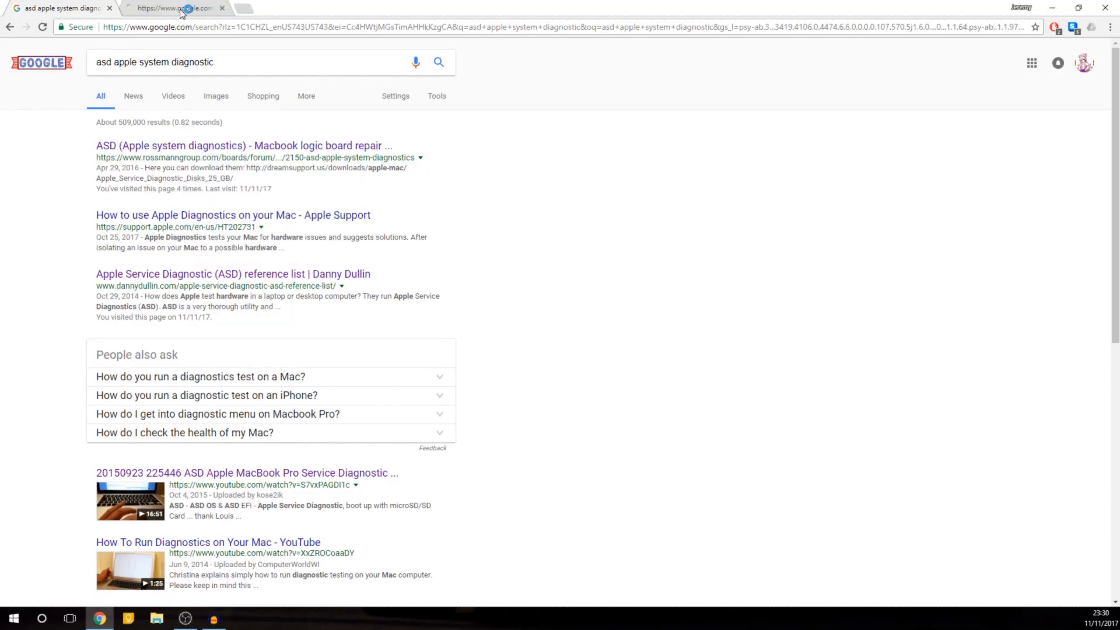
# Open the rossmanngroup.com ASD forum thread in a new tab, then return to the Google results
pyautogui.click(243, 145)
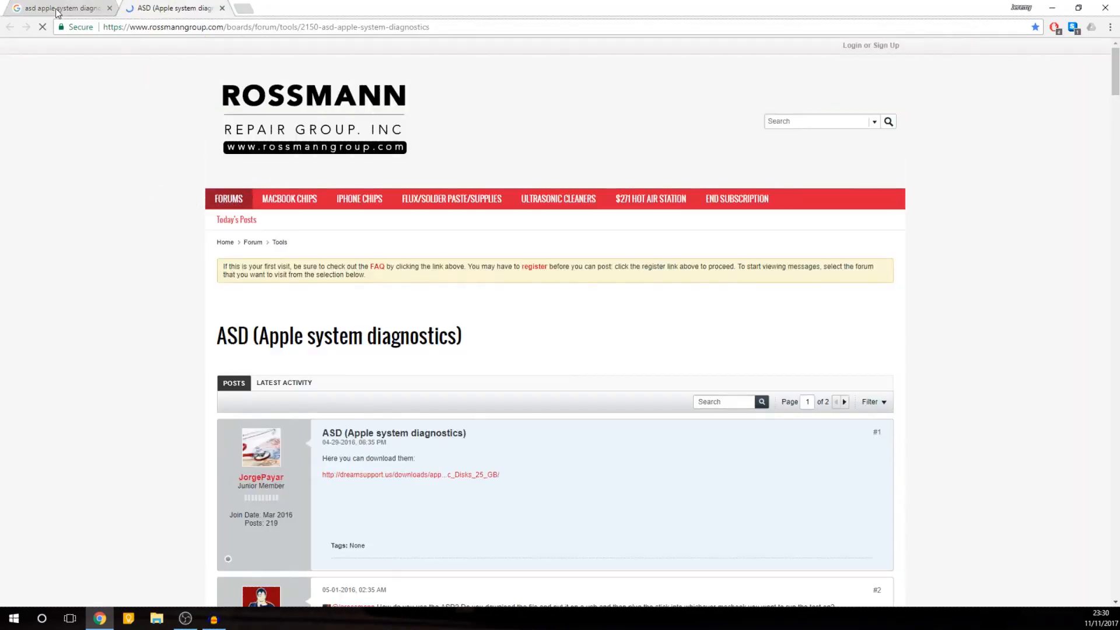
pyautogui.click(61, 8)
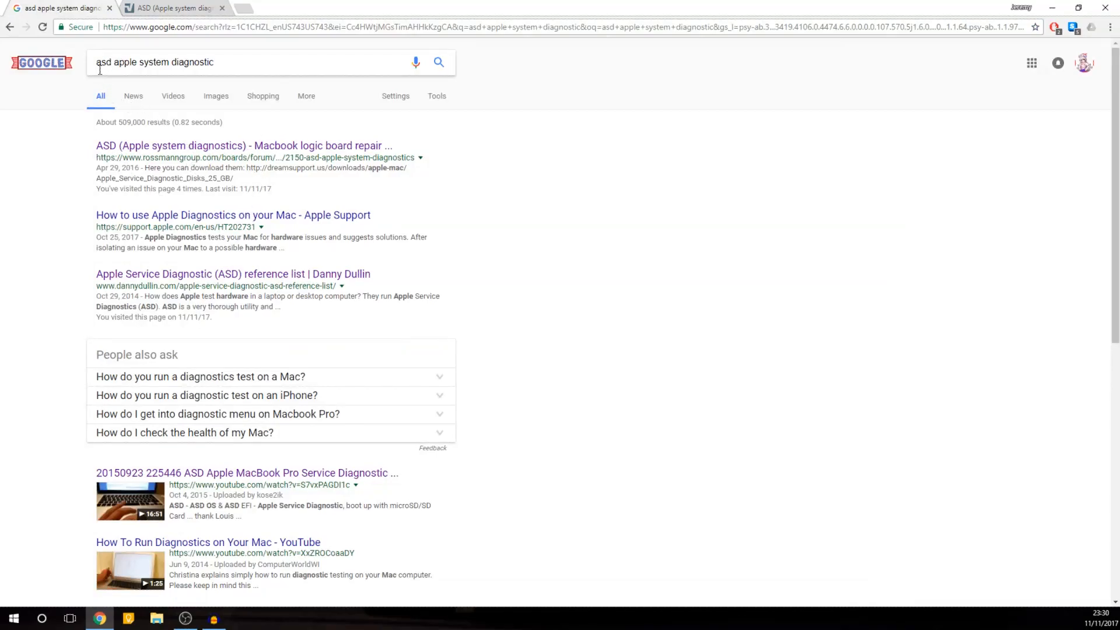
pyautogui.moveTo(242, 150)
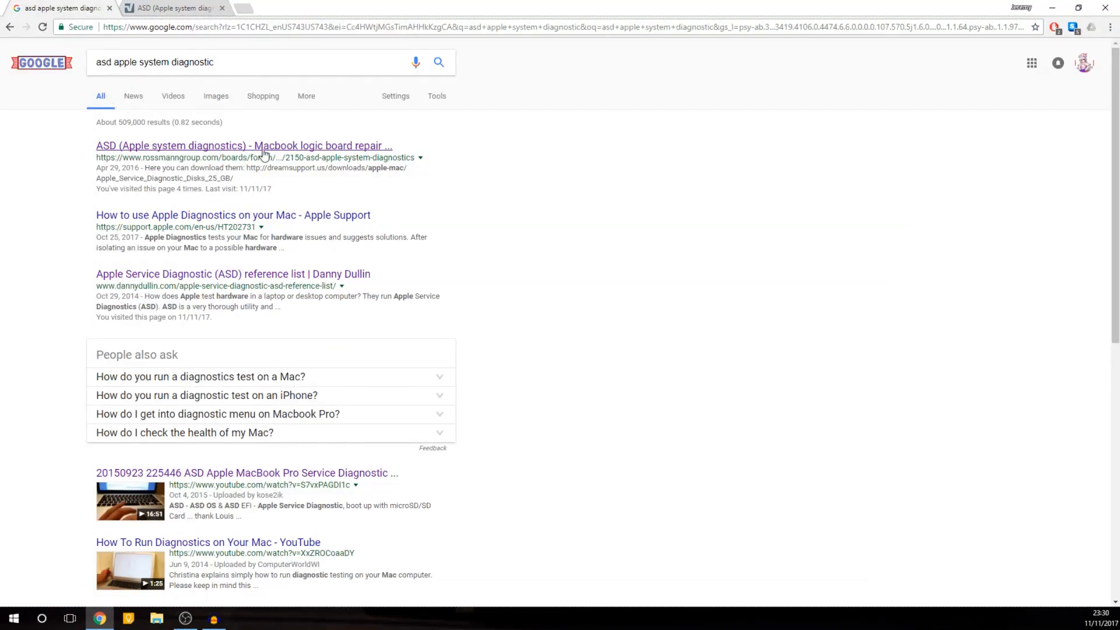
pyautogui.moveTo(127, 160)
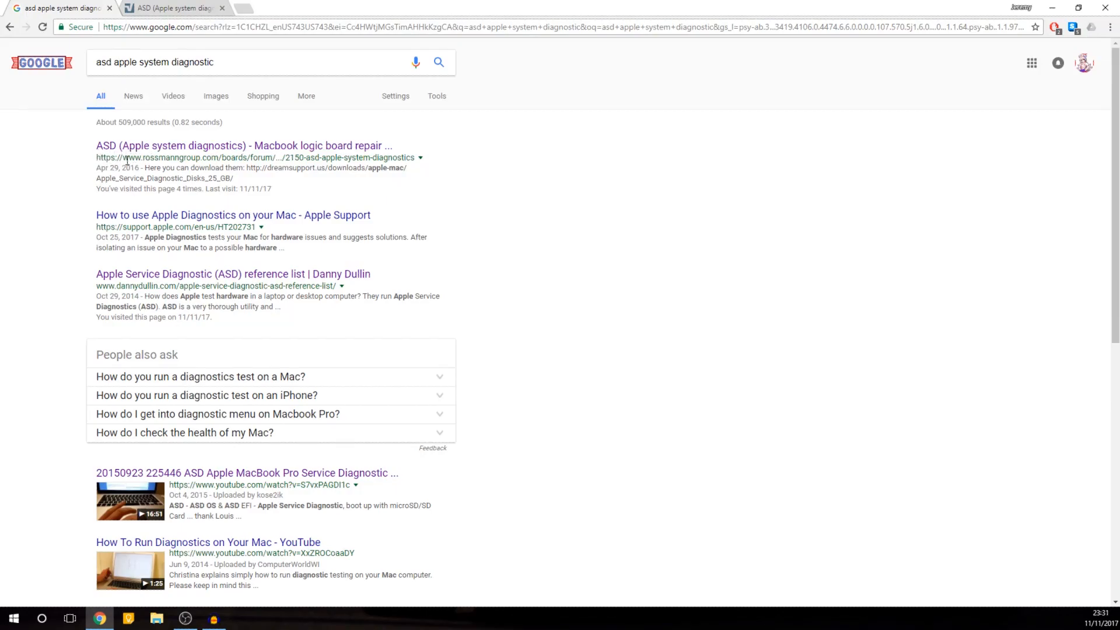
pyautogui.moveTo(188, 214)
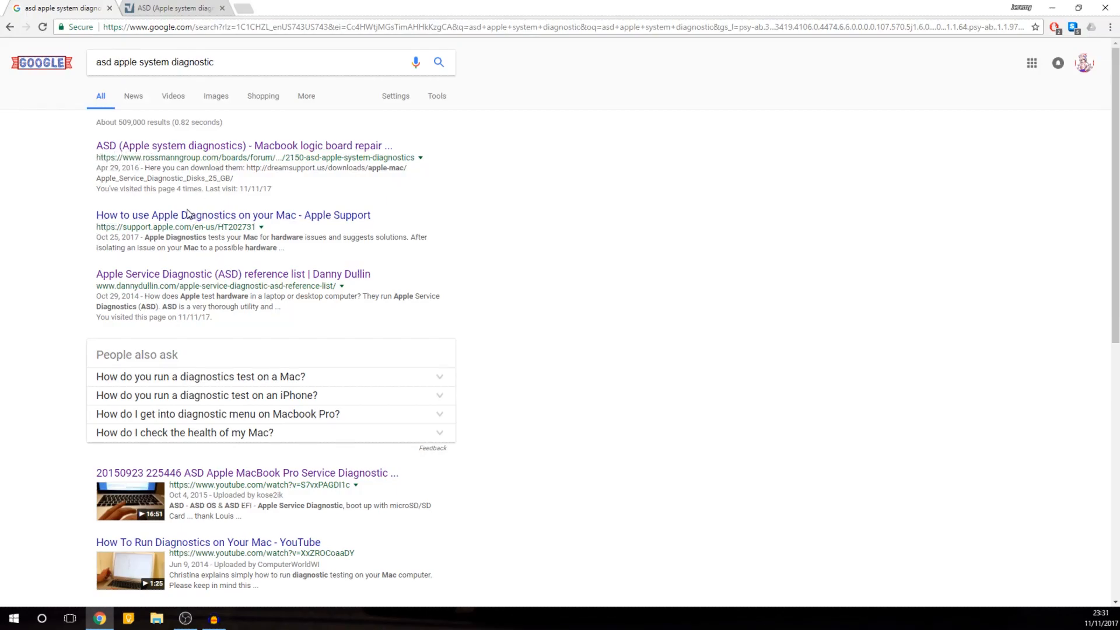
pyautogui.moveTo(129, 241)
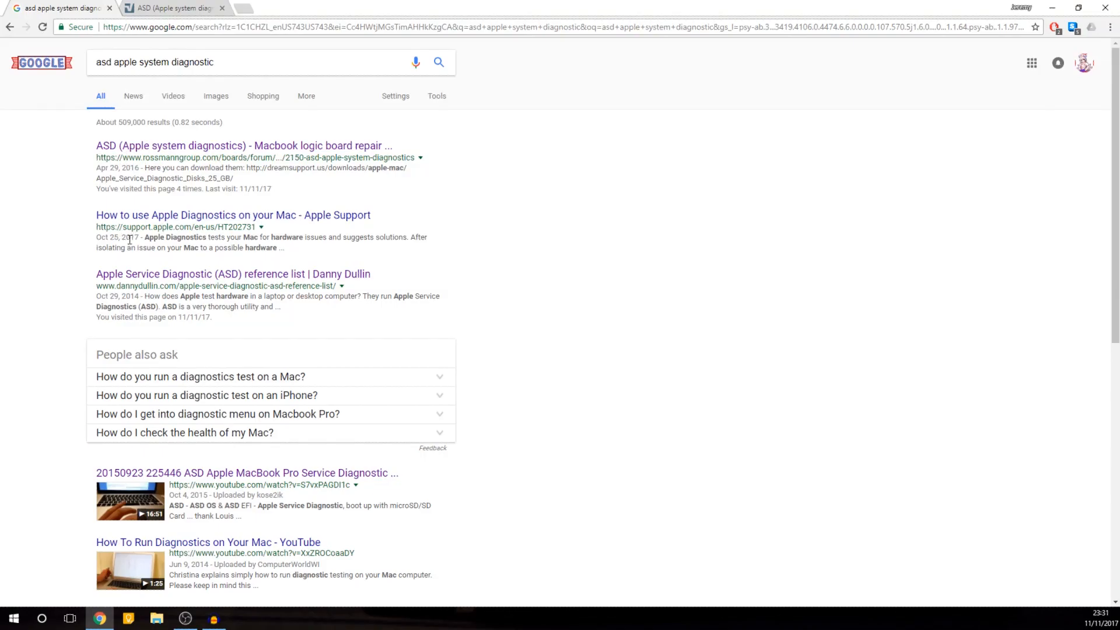
pyautogui.moveTo(216, 228)
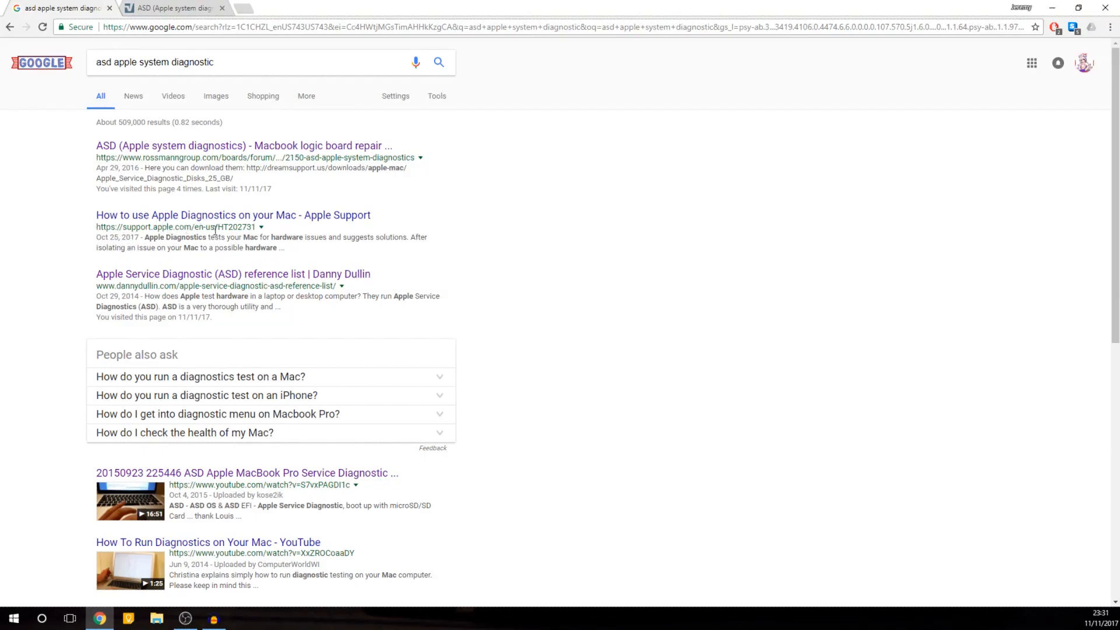
# Switch to the ASD forum thread and scroll to post #15 listing diagnostics versions
pyautogui.click(243, 146)
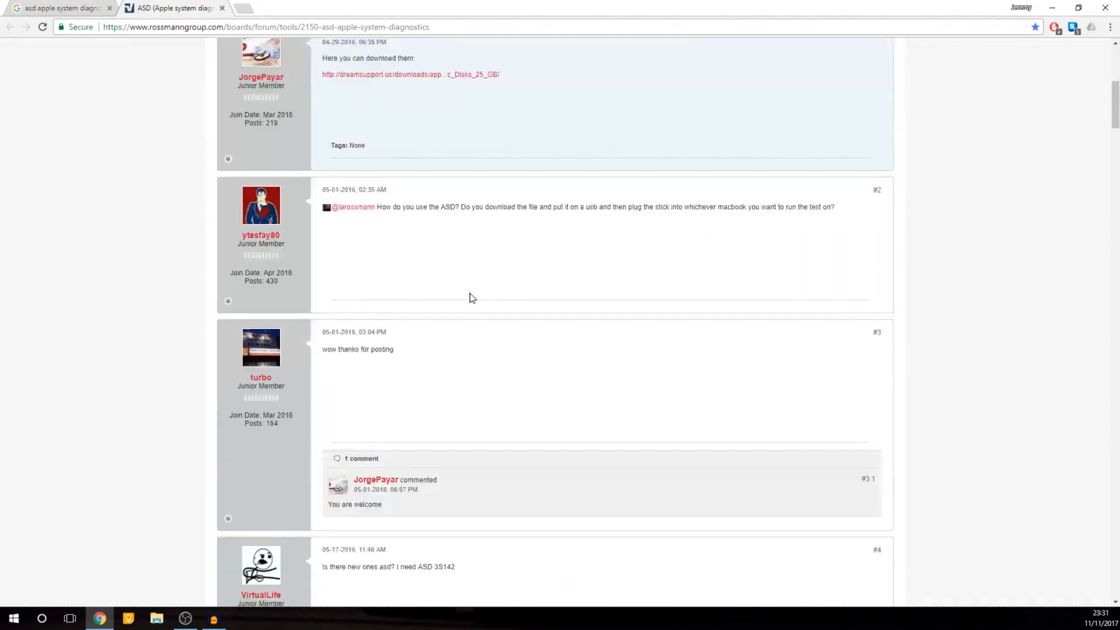
pyautogui.scroll(3)
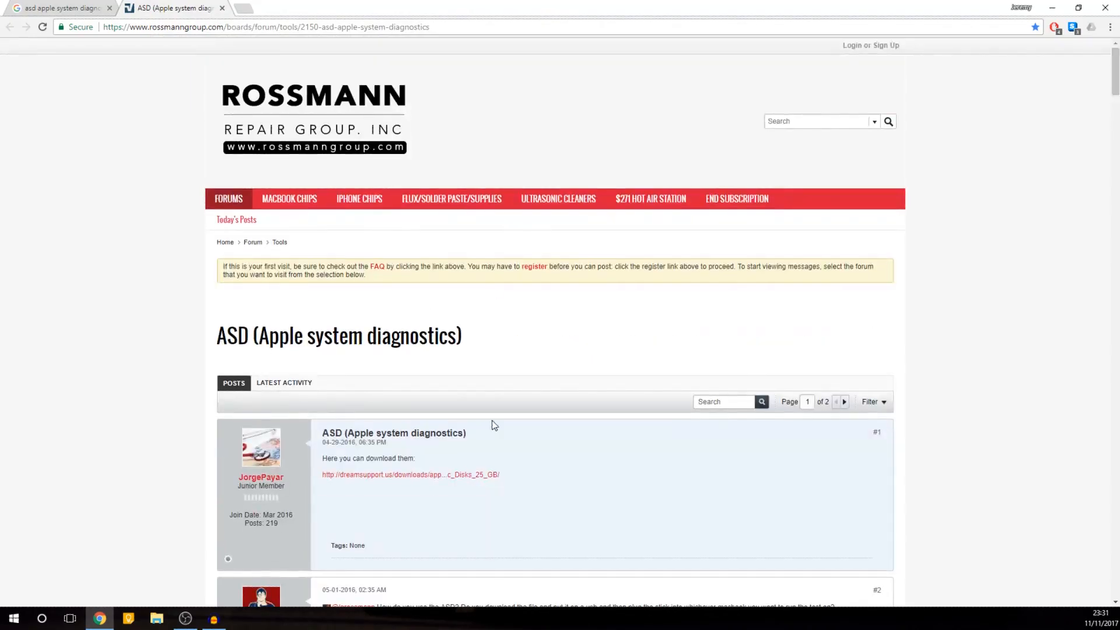
pyautogui.scroll(-3)
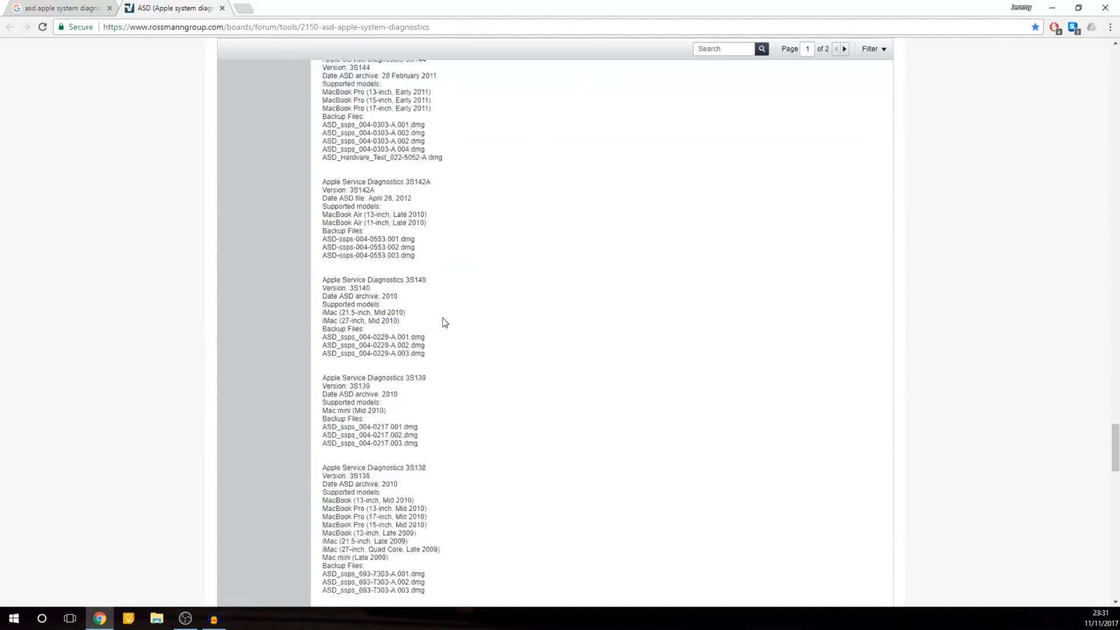
pyautogui.scroll(3)
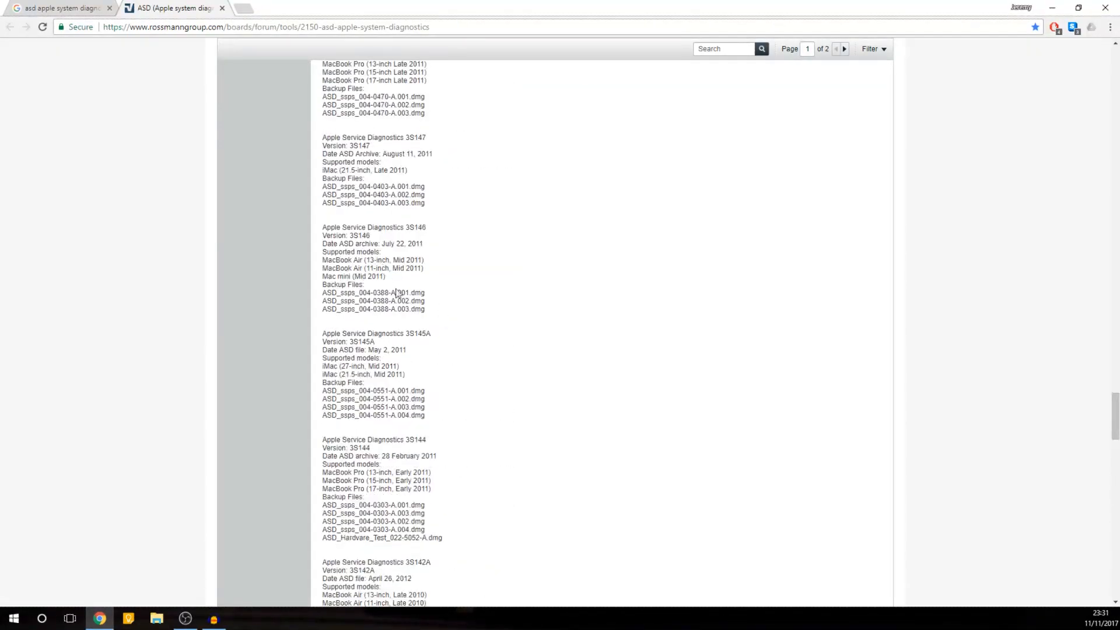
pyautogui.scroll(3)
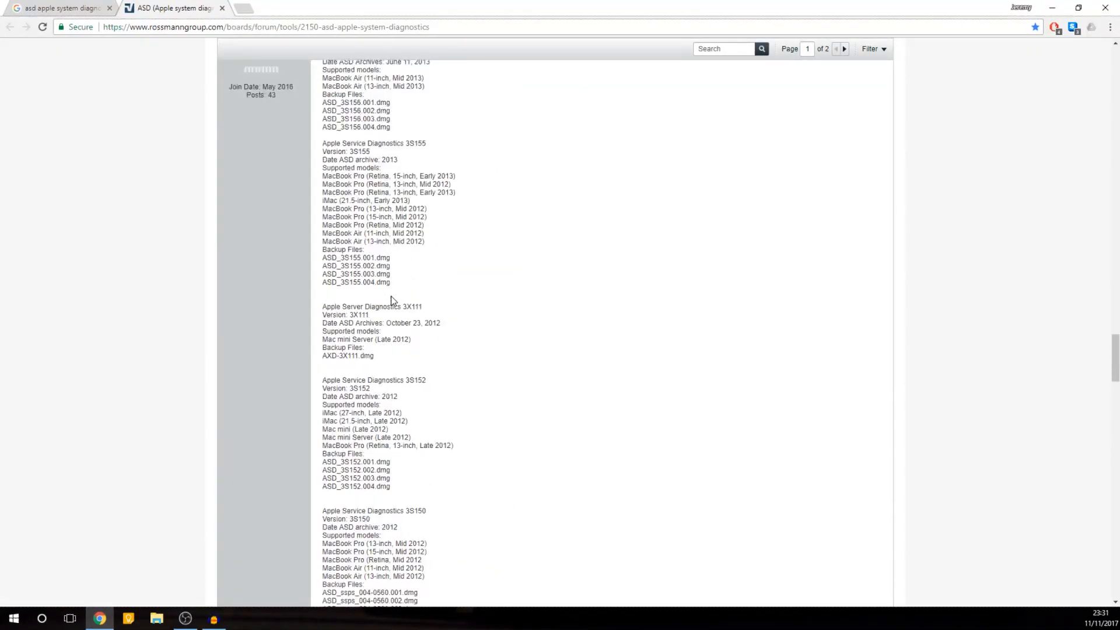
pyautogui.scroll(3)
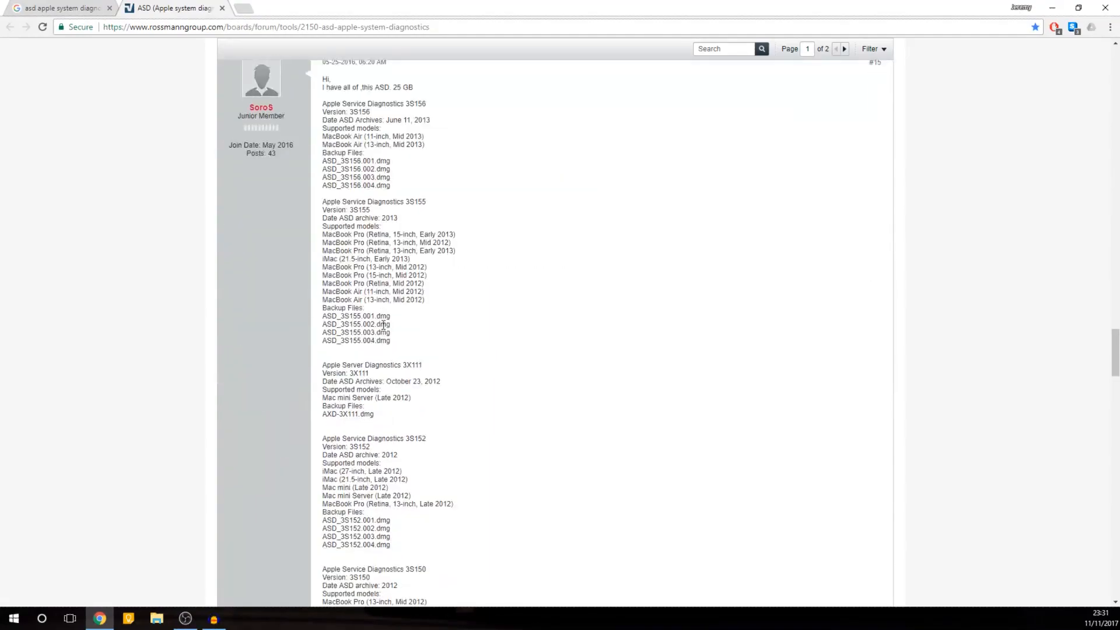
# Search the thread for '2012' and select the 3S150 backup .dmg file names
pyautogui.press('ctrl+f')
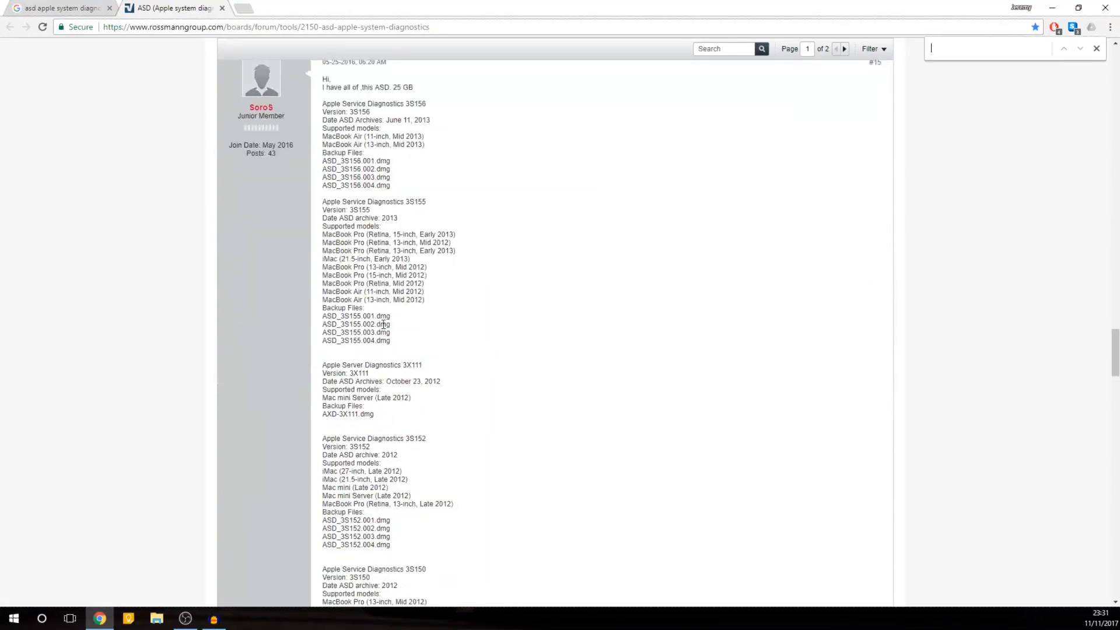
pyautogui.write('2012')
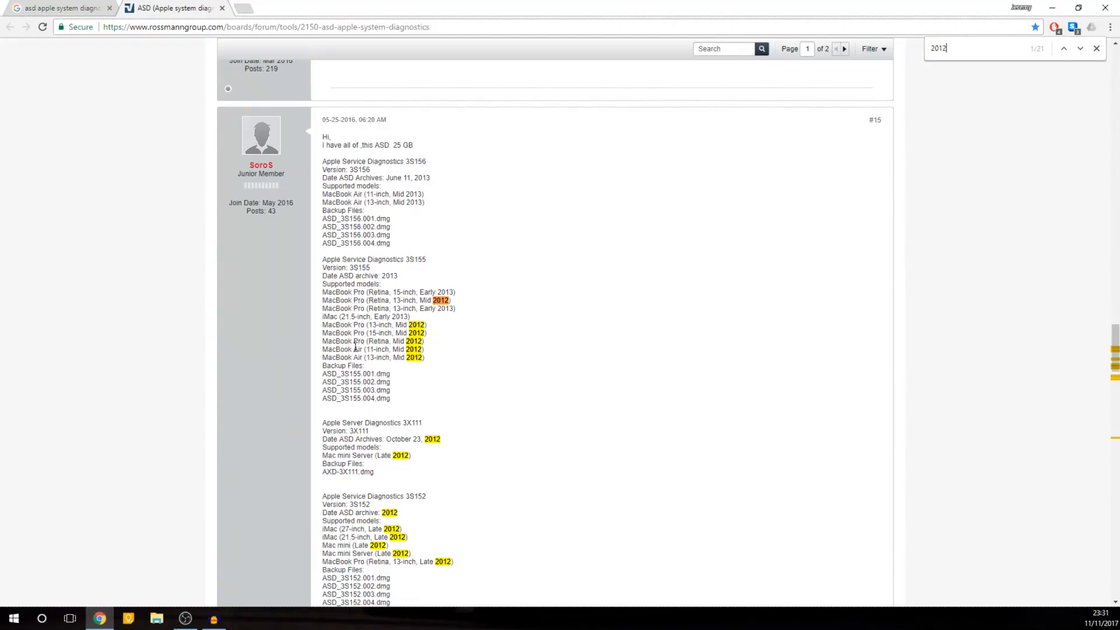
pyautogui.scroll(-3)
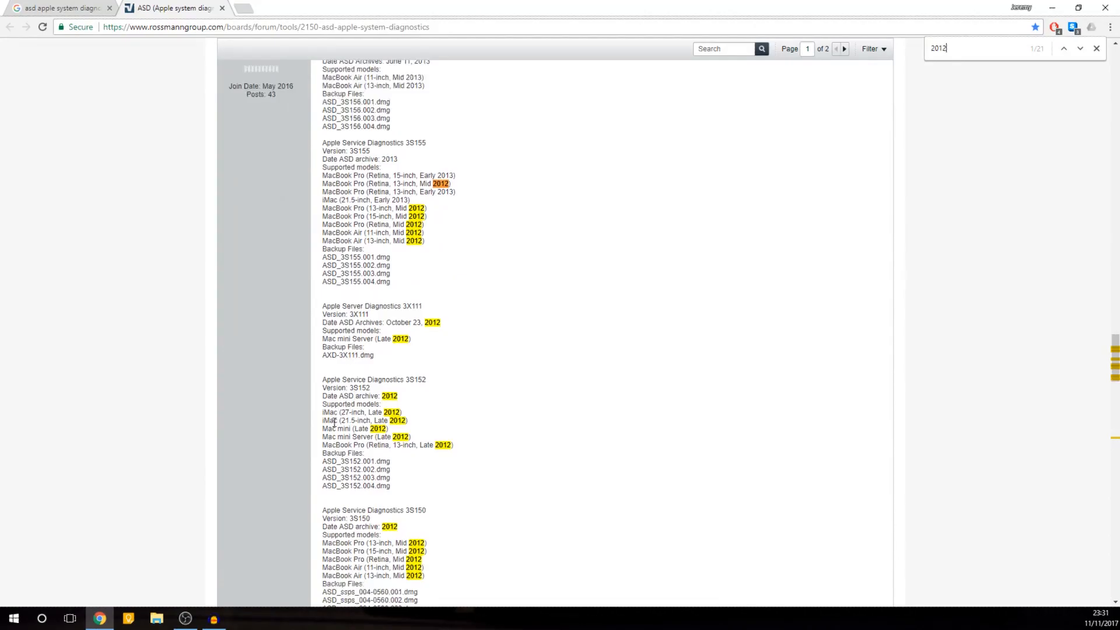
pyautogui.scroll(-3)
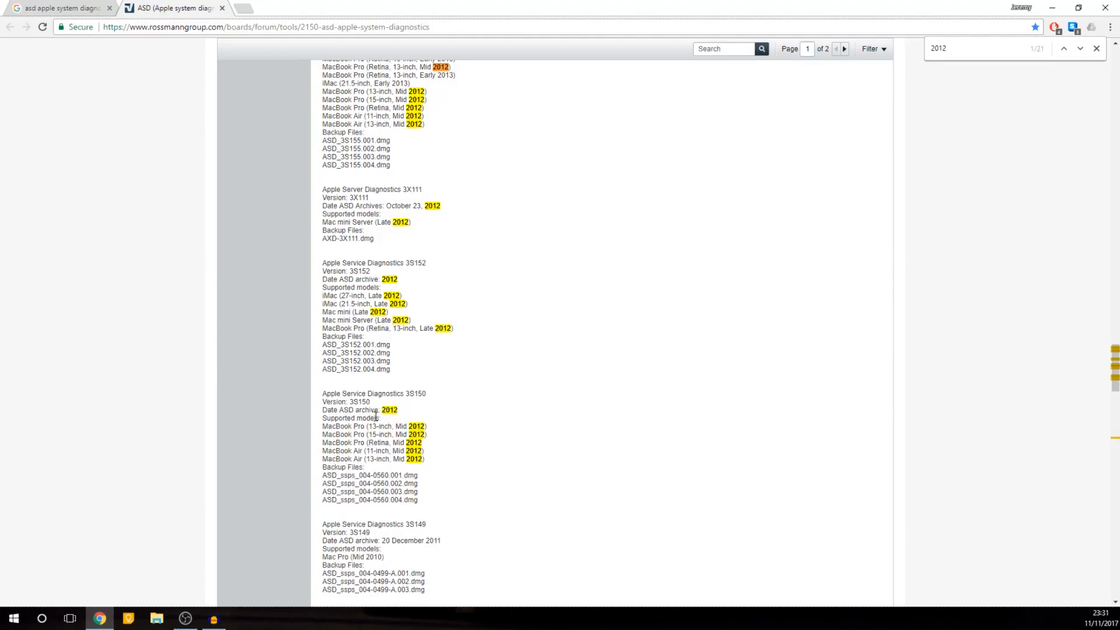
pyautogui.doubleClick(331, 394)
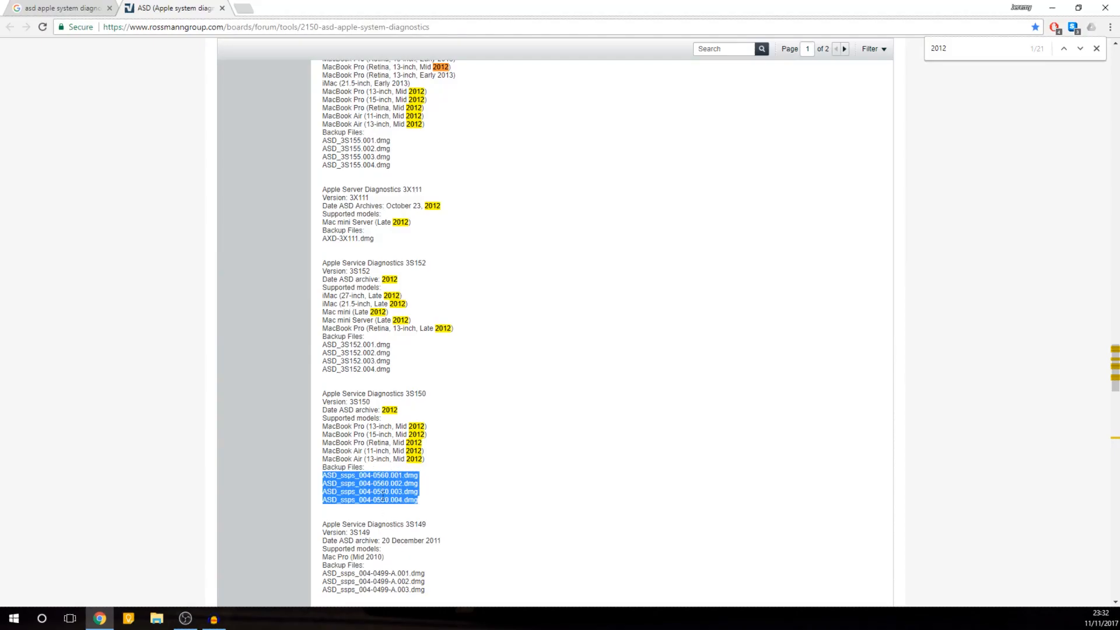
pyautogui.scroll(-3)
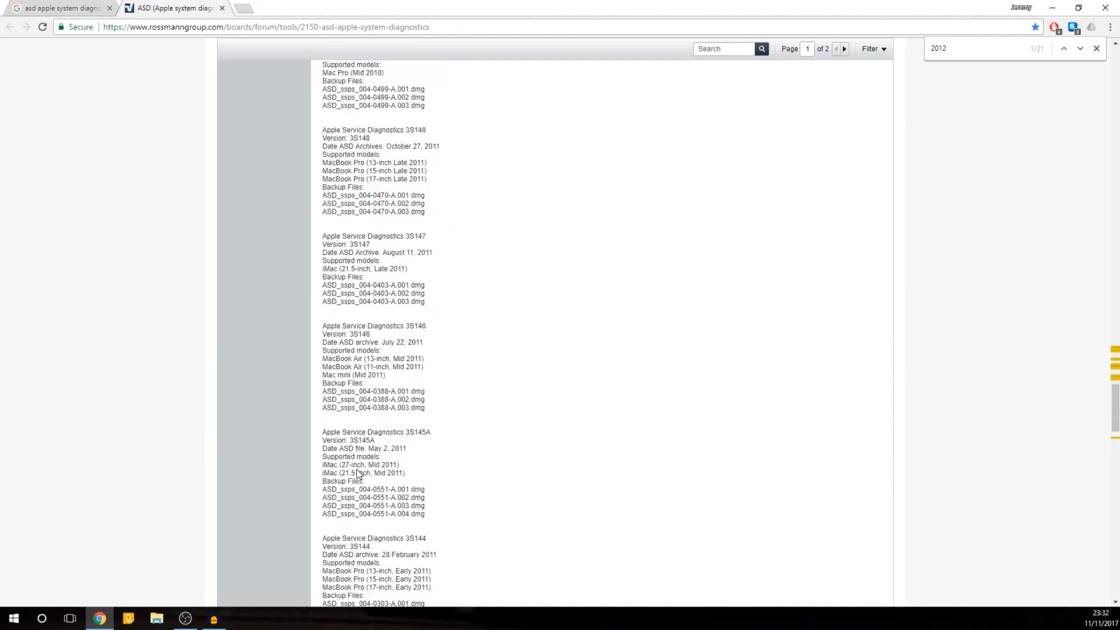
# Read through page 2 of the ASD thread, then go back to page 1
pyautogui.scroll(-3)
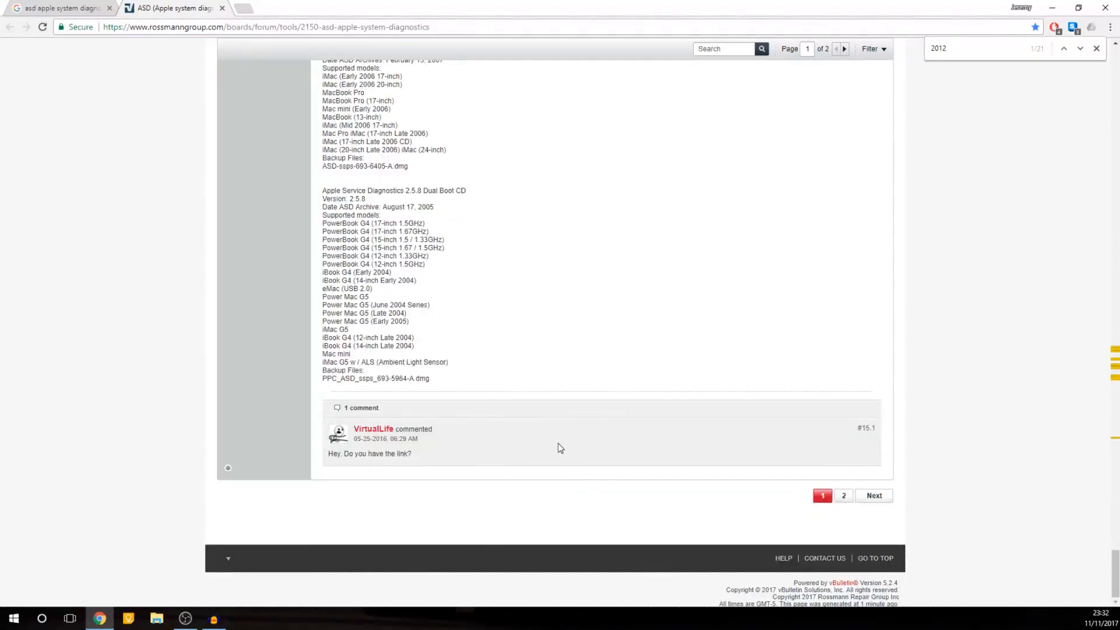
pyautogui.click(843, 495)
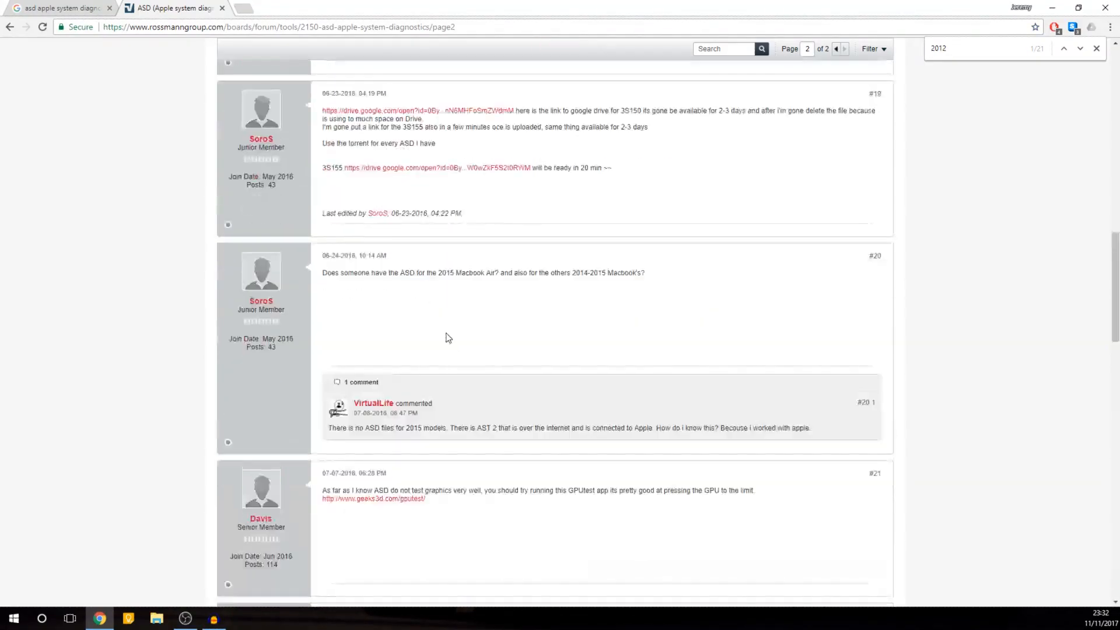
pyautogui.scroll(3)
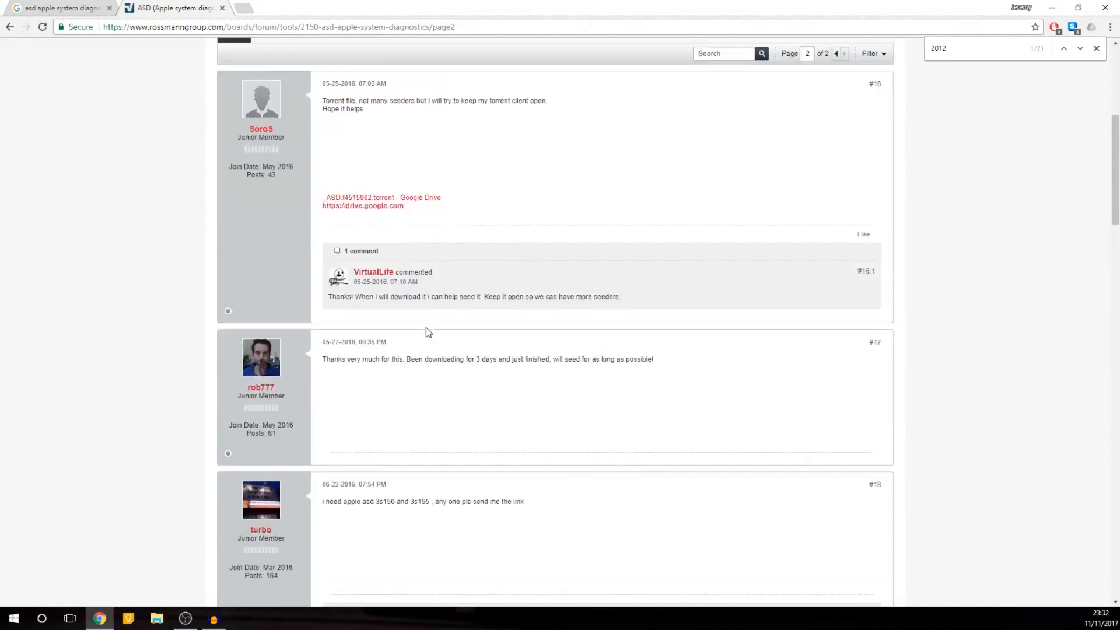
pyautogui.scroll(3)
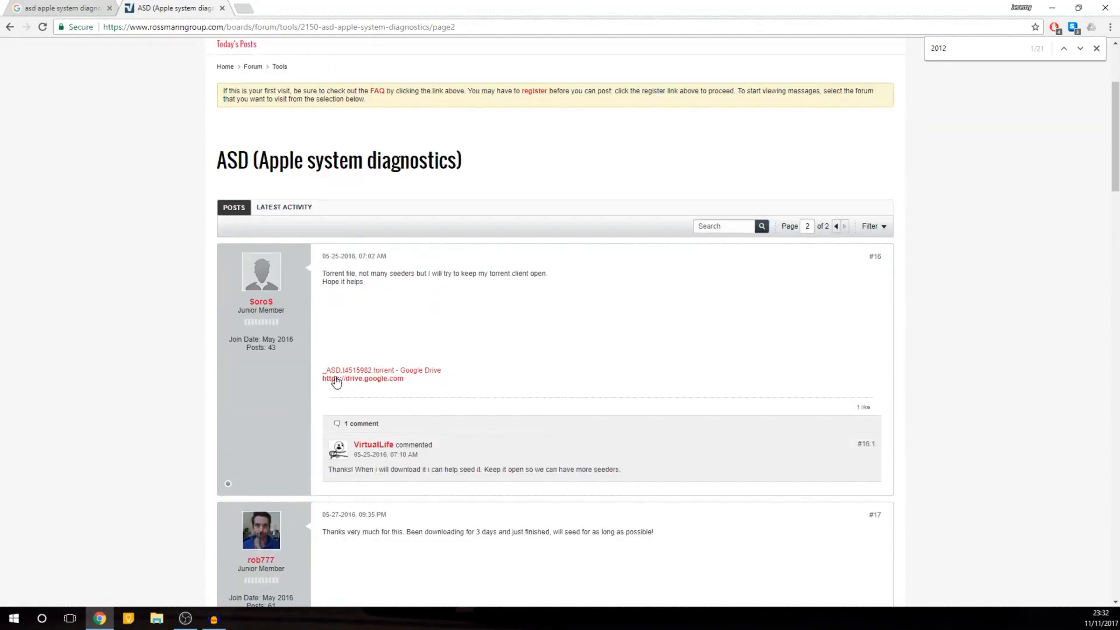
pyautogui.moveTo(412, 375)
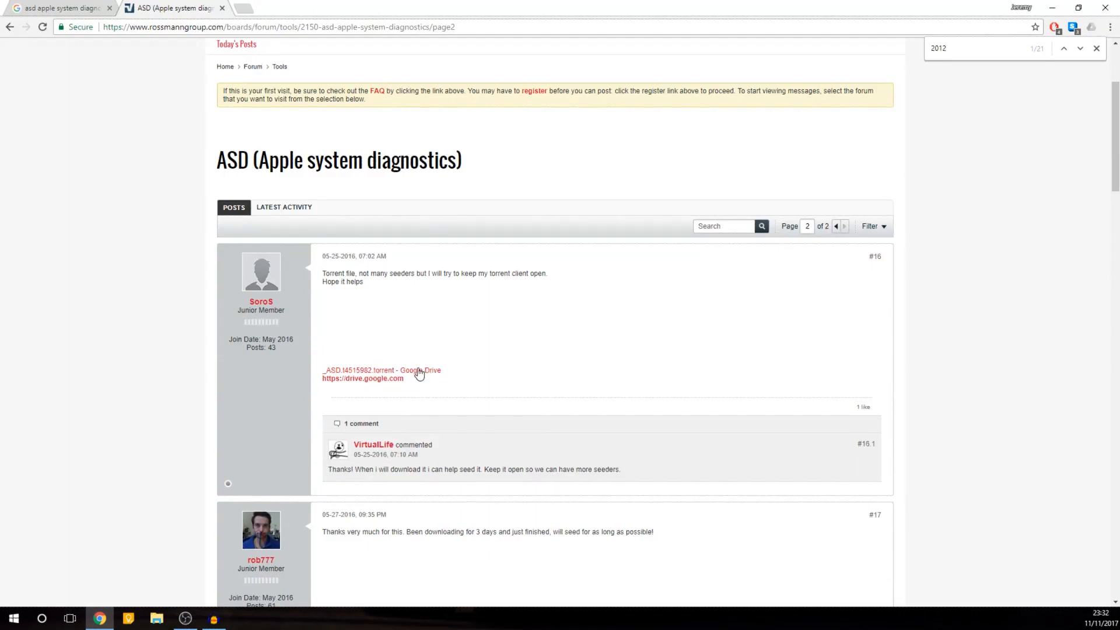
pyautogui.moveTo(384, 375)
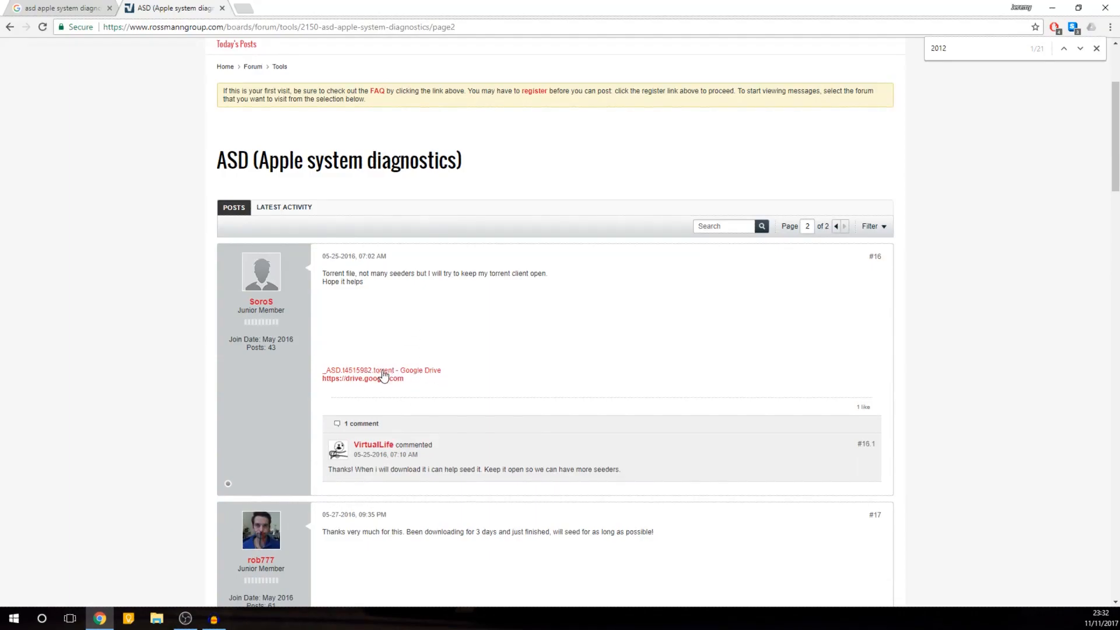
pyautogui.moveTo(411, 377)
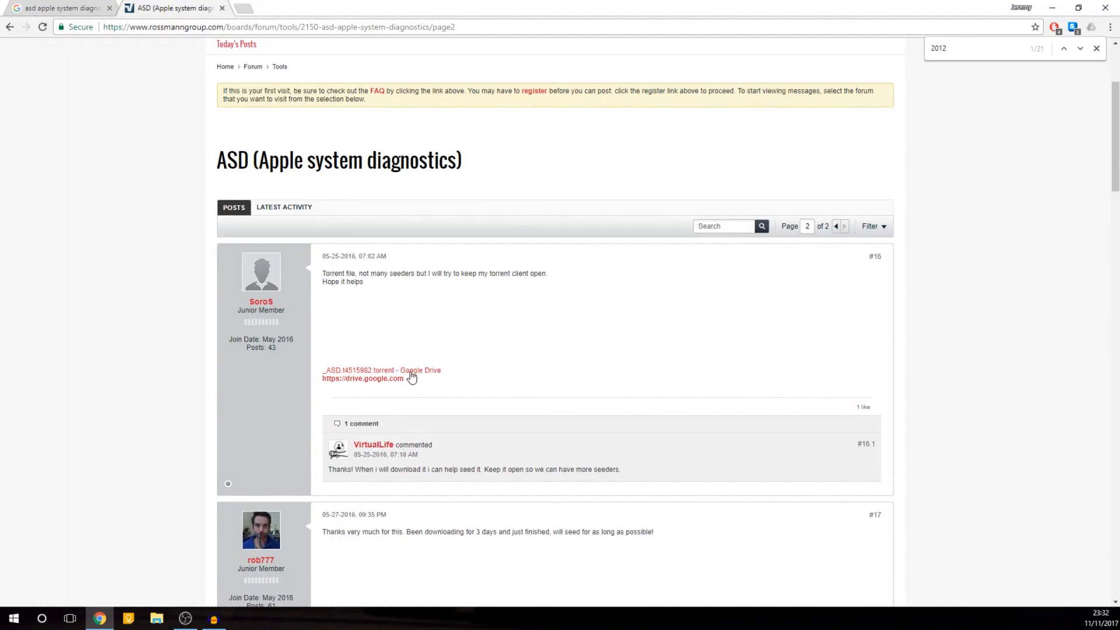
pyautogui.moveTo(592, 331)
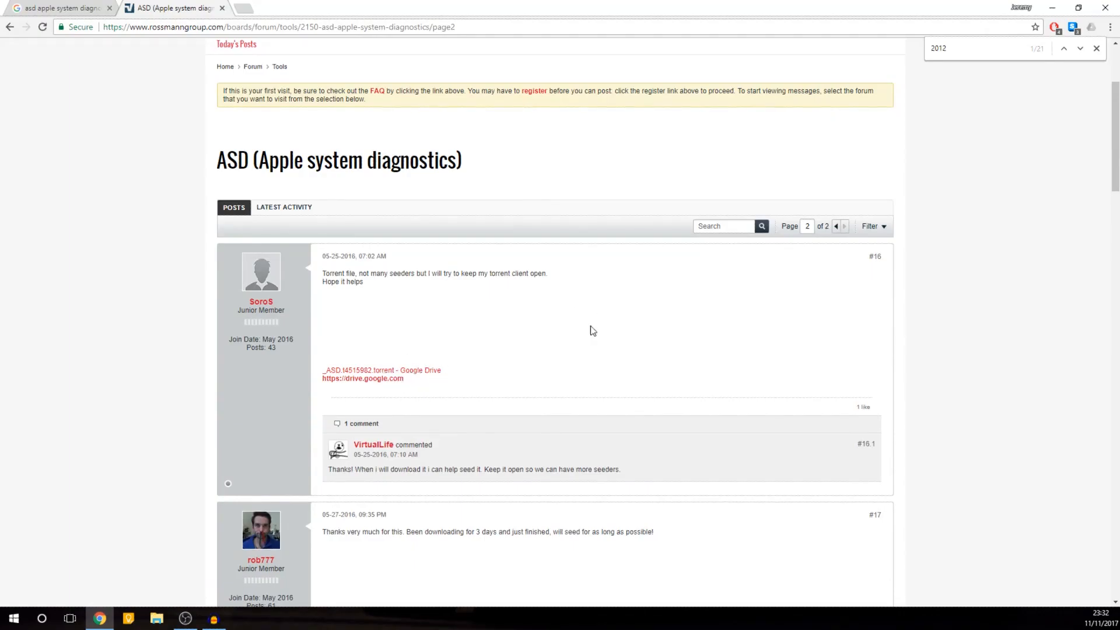
pyautogui.scroll(-3)
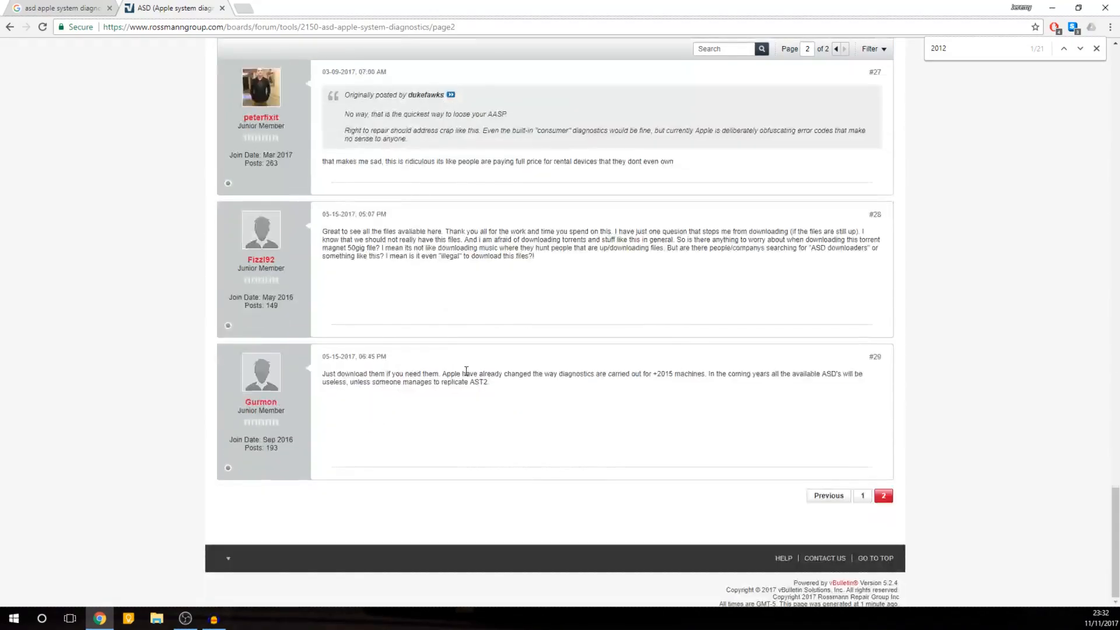
pyautogui.click(862, 495)
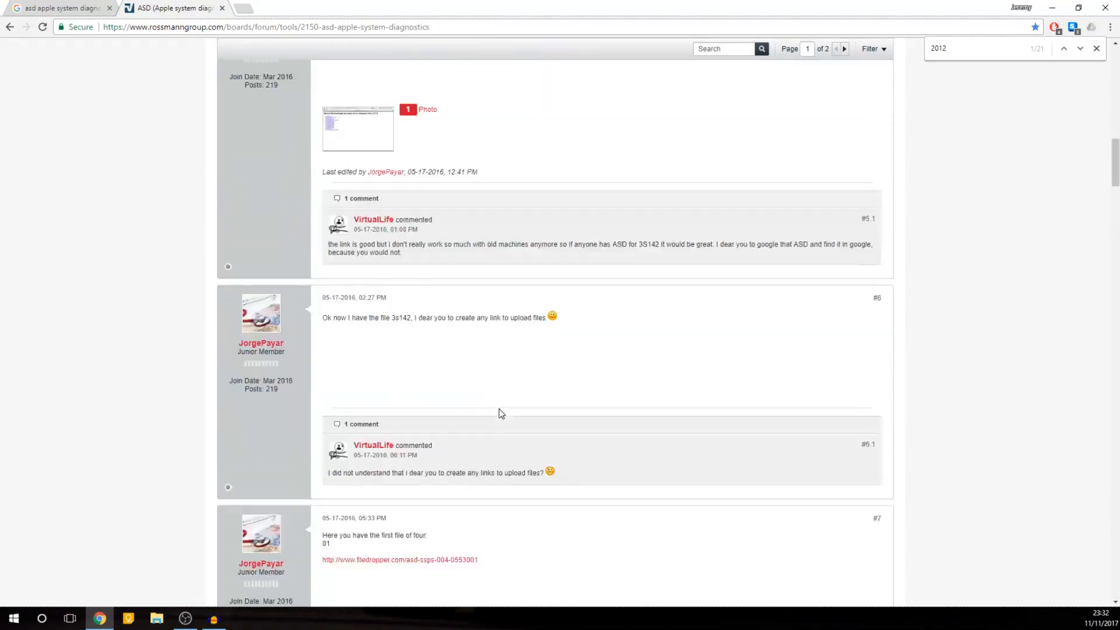
pyautogui.scroll(-3)
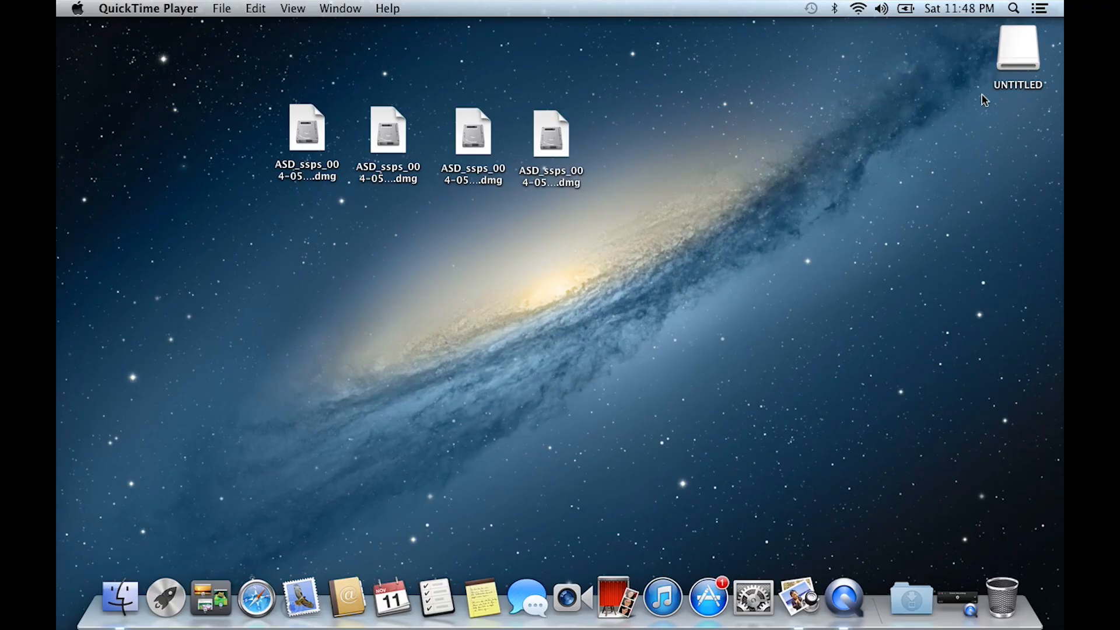
pyautogui.moveTo(260, 123)
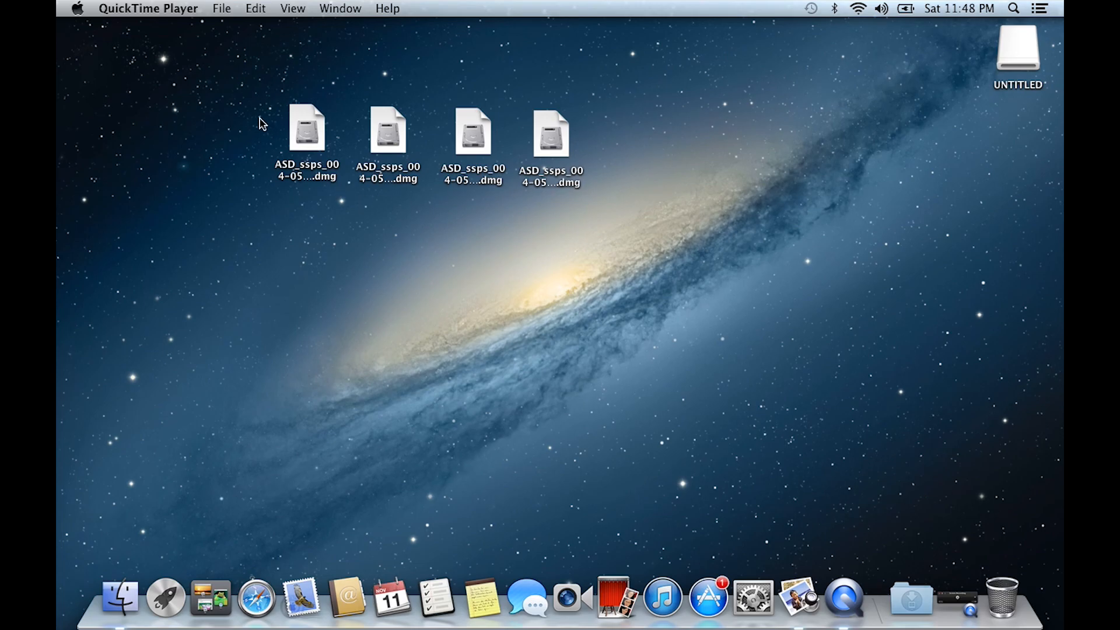
# Mount the first ASD_ssps .dmg disk image from the desktop
pyautogui.doubleClick(306, 130)
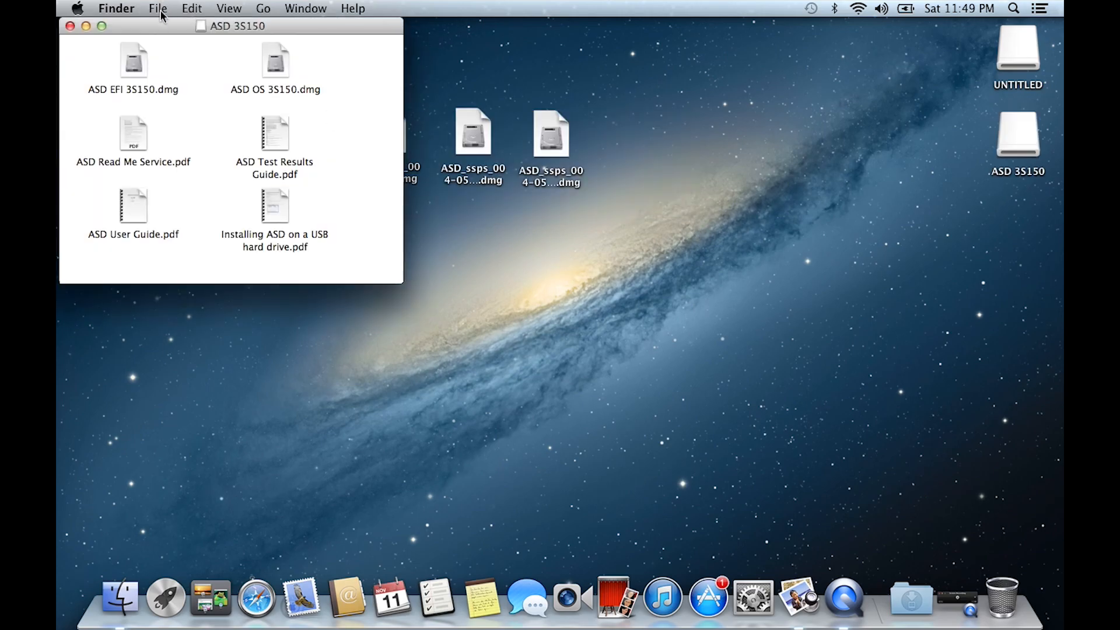
# Move the ASD 3S150 window into view and mount ASD EFI 3S150.dmg and ASD OS 3S150.dmg
pyautogui.moveTo(231, 25); pyautogui.dragTo(304, 85)
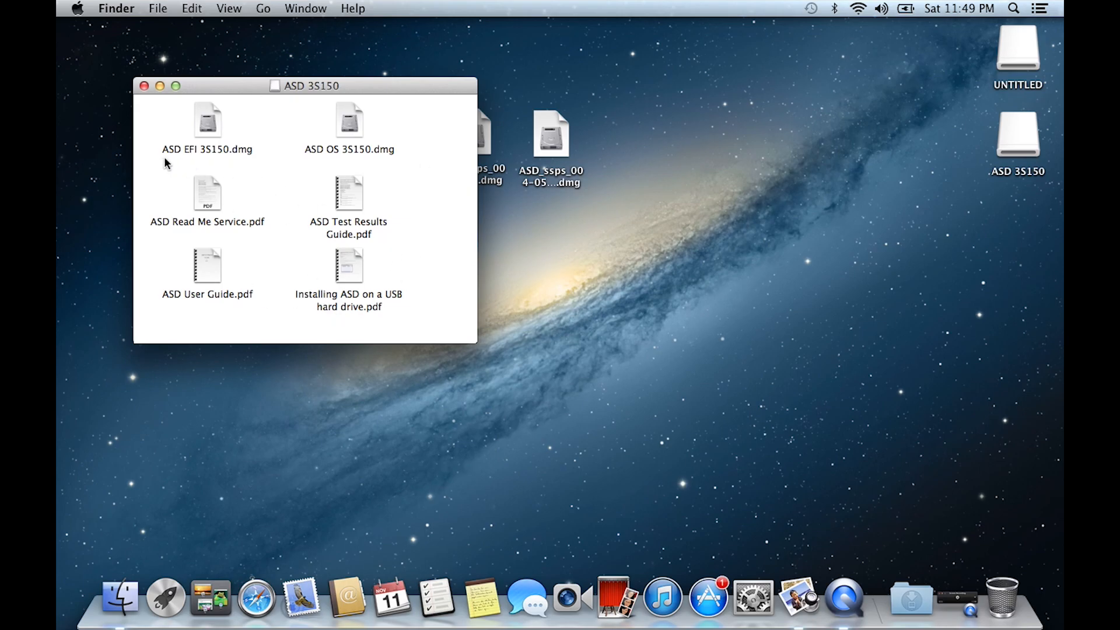
pyautogui.moveTo(276, 210)
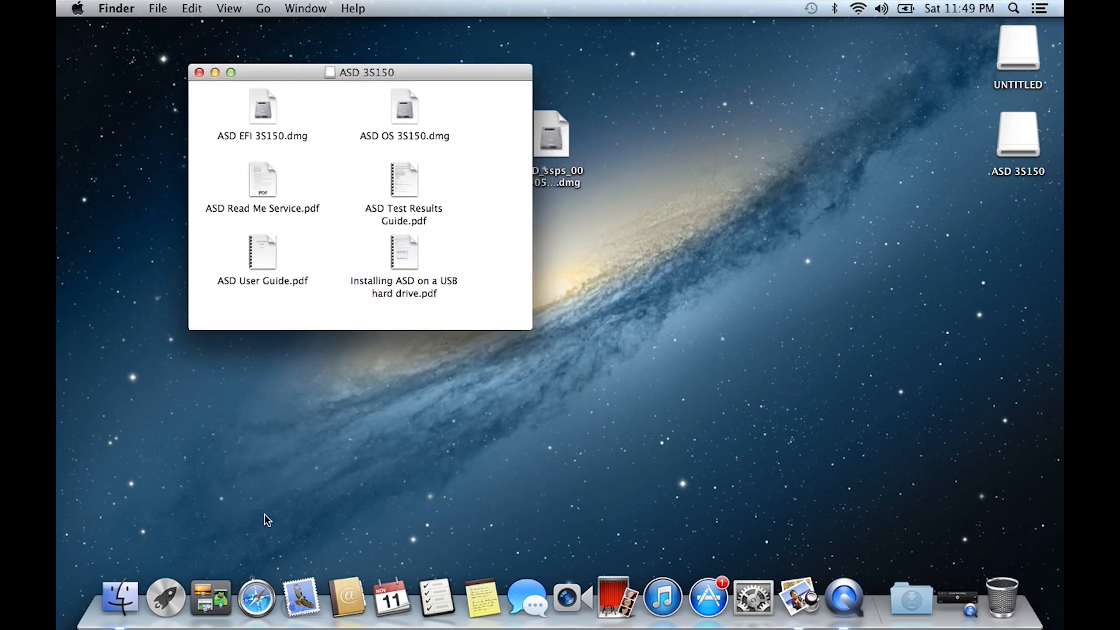
pyautogui.click(262, 107)
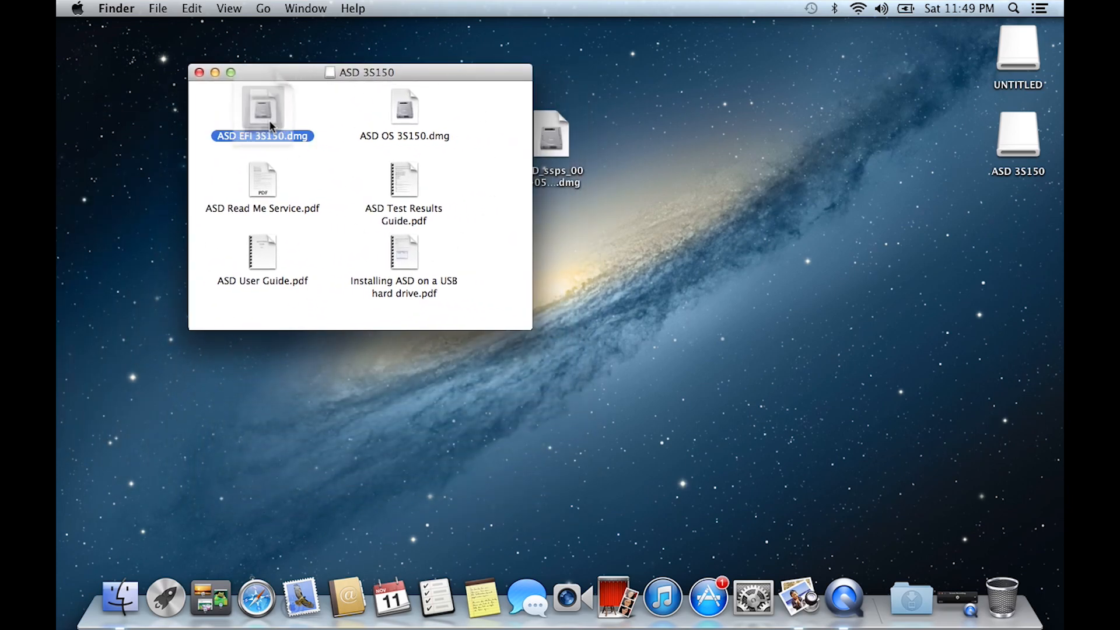
pyautogui.click(165, 596)
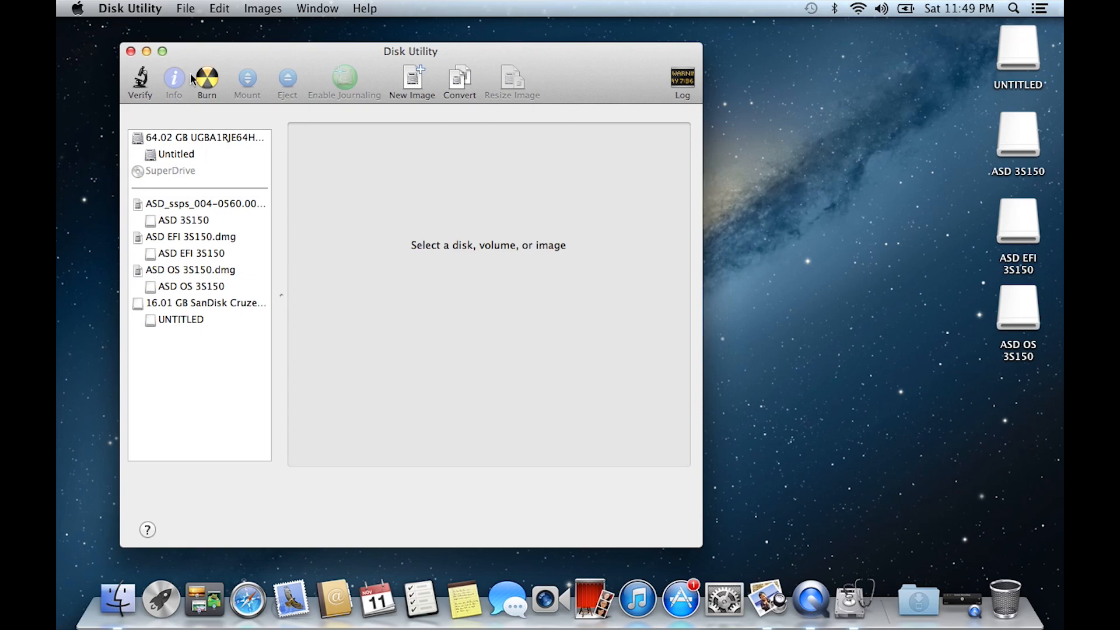
pyautogui.moveTo(168, 312)
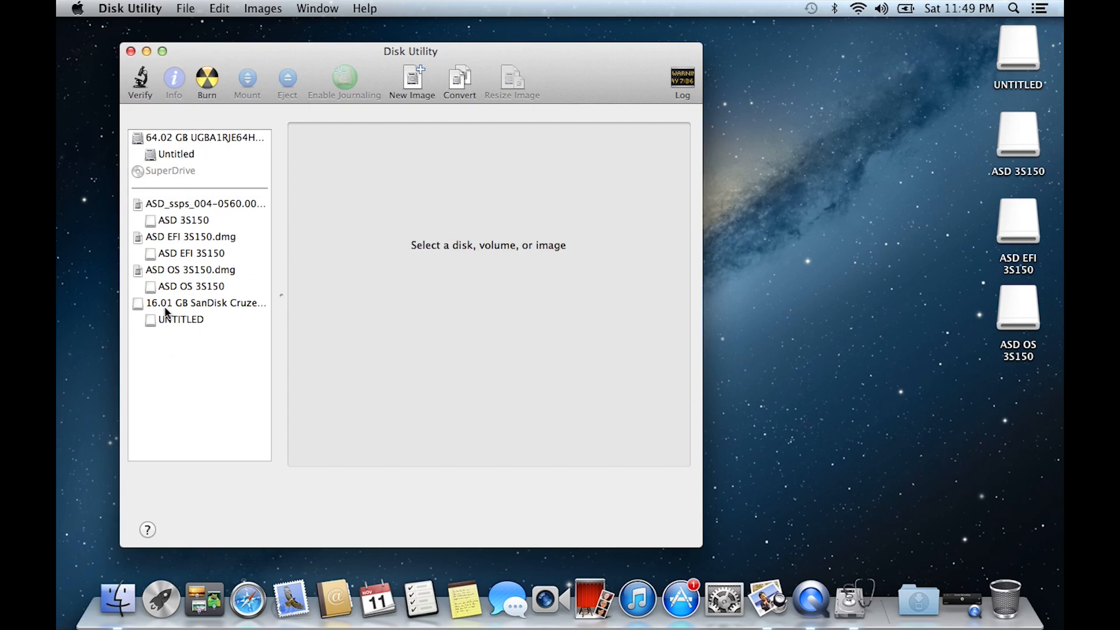
# Partition the 16 GB SanDisk drive into two volumes named EFI and OS
pyautogui.click(205, 303)
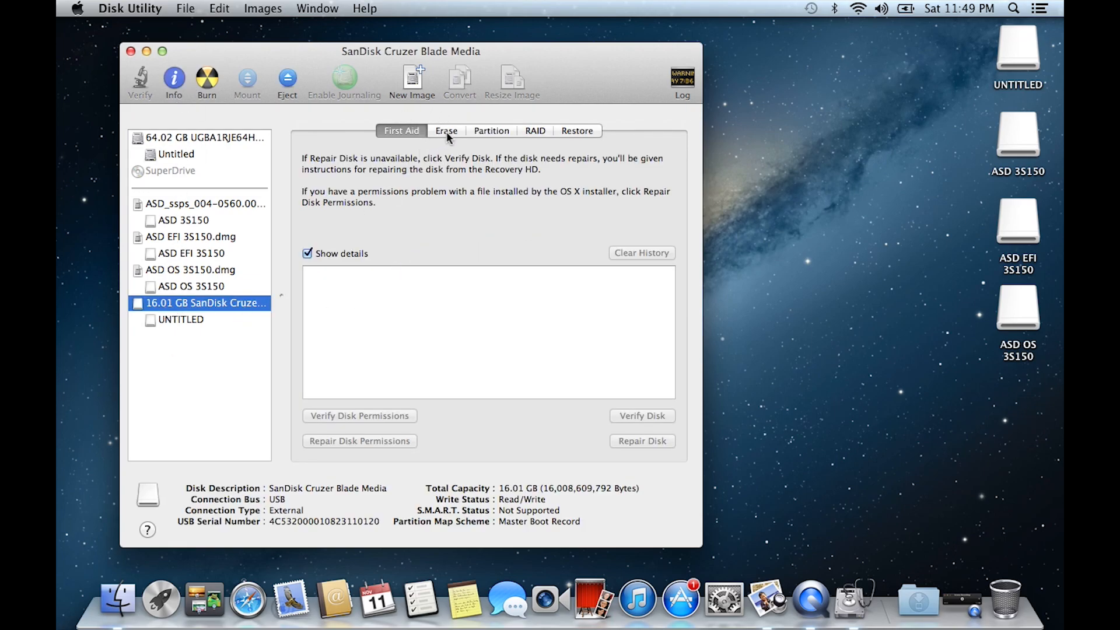
pyautogui.click(490, 131)
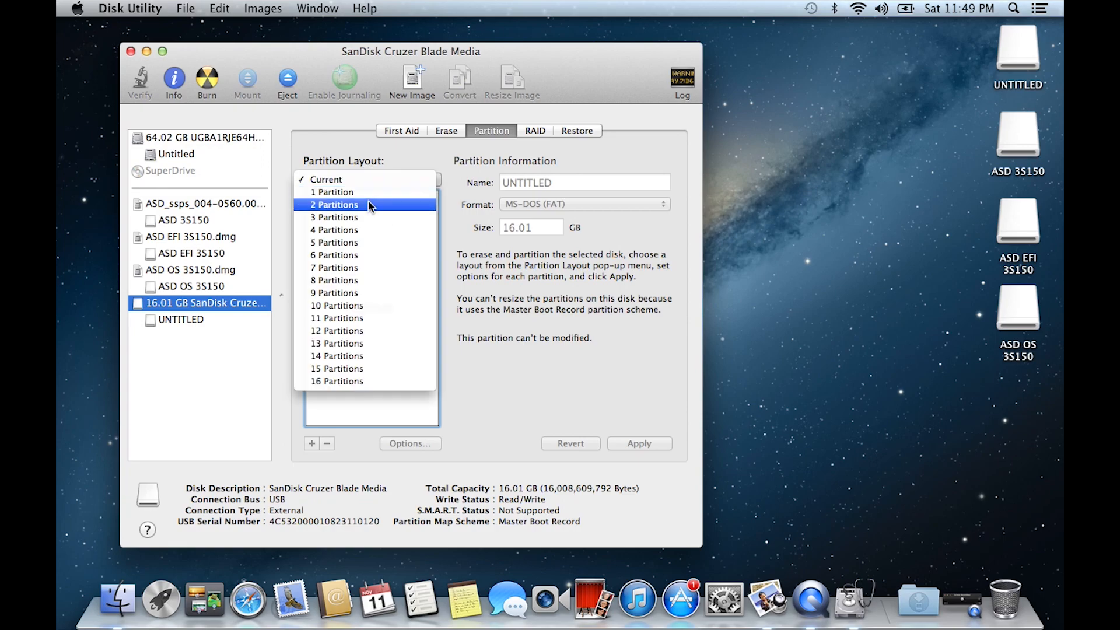
pyautogui.click(333, 205)
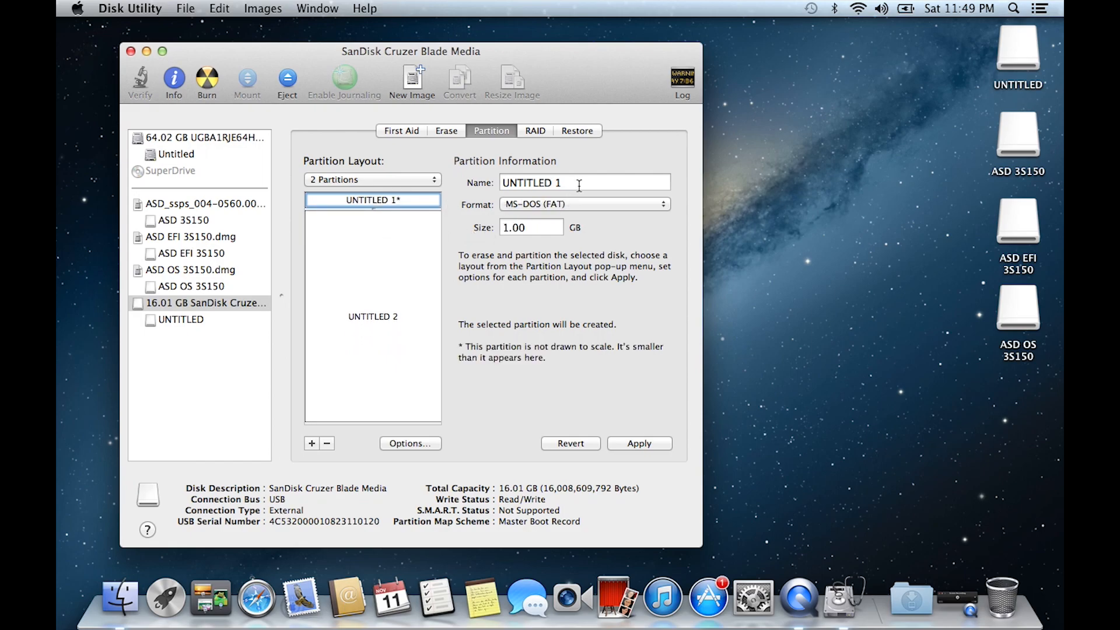
pyautogui.write('EFI')
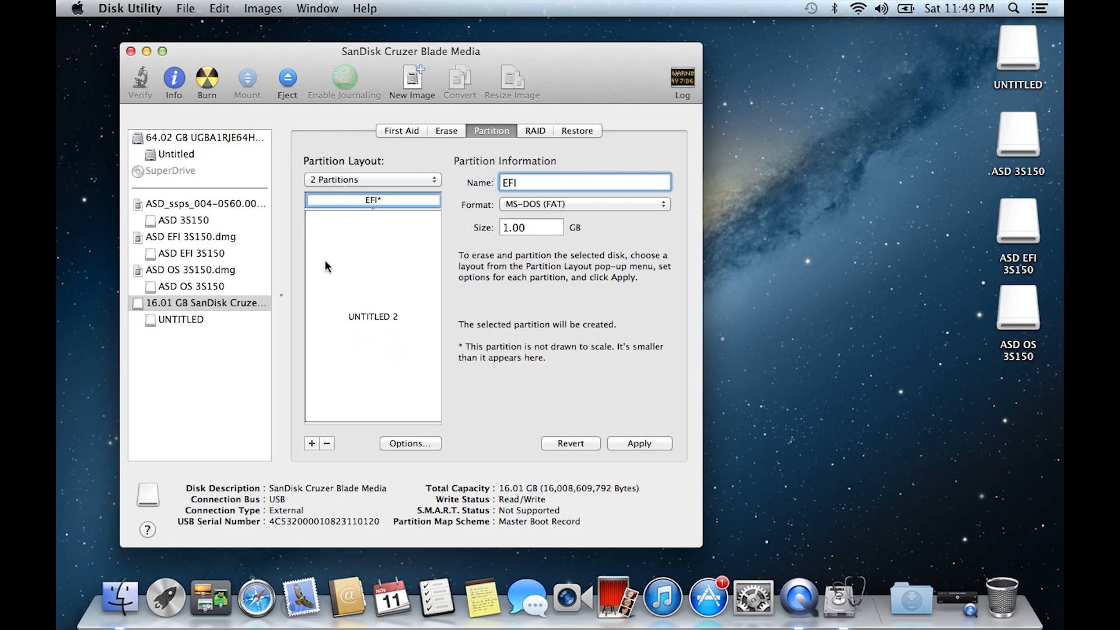
pyautogui.click(372, 315)
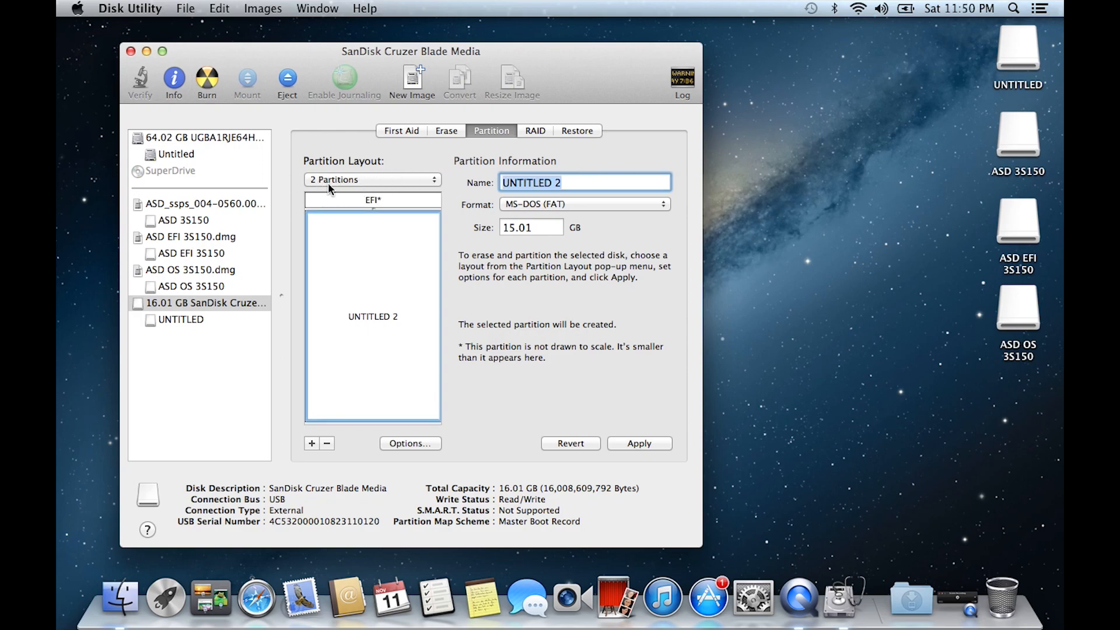
pyautogui.write('OS')
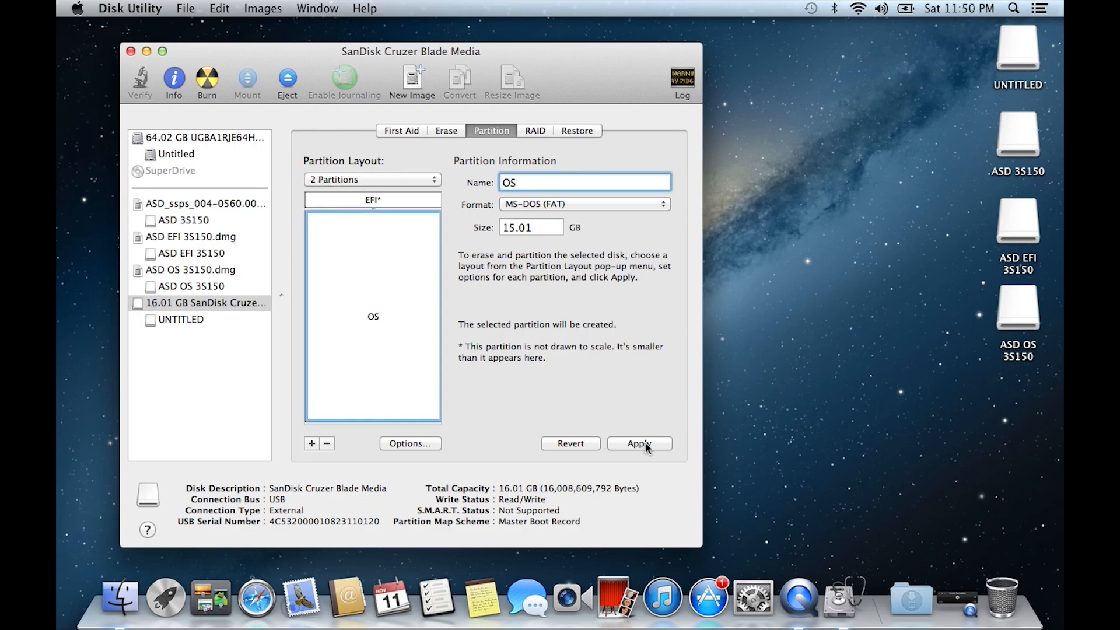
pyautogui.click(638, 443)
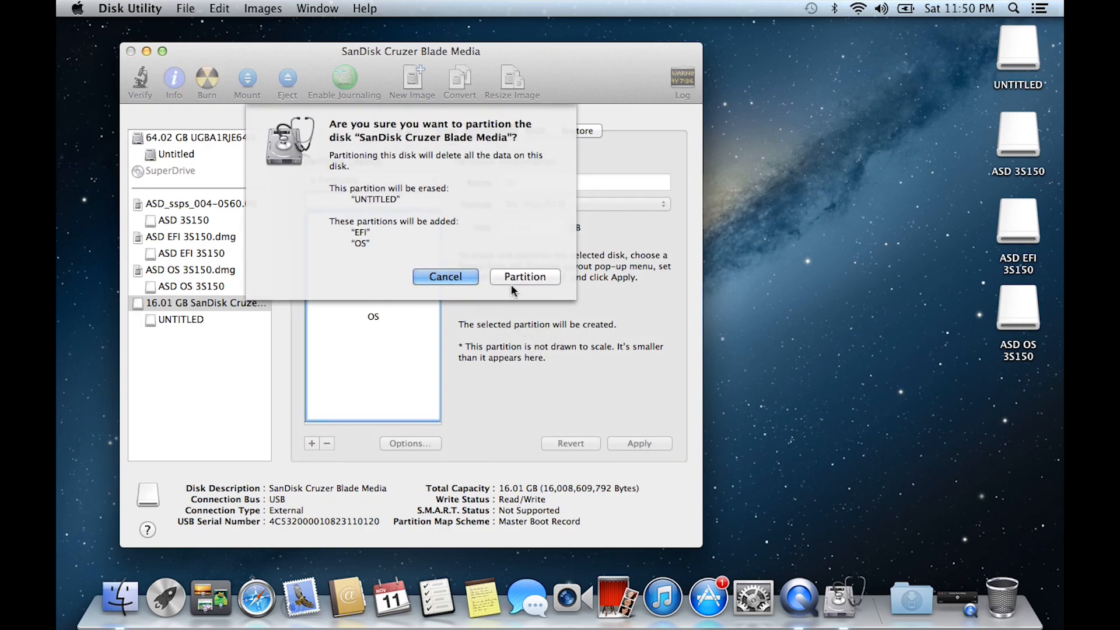
pyautogui.click(525, 277)
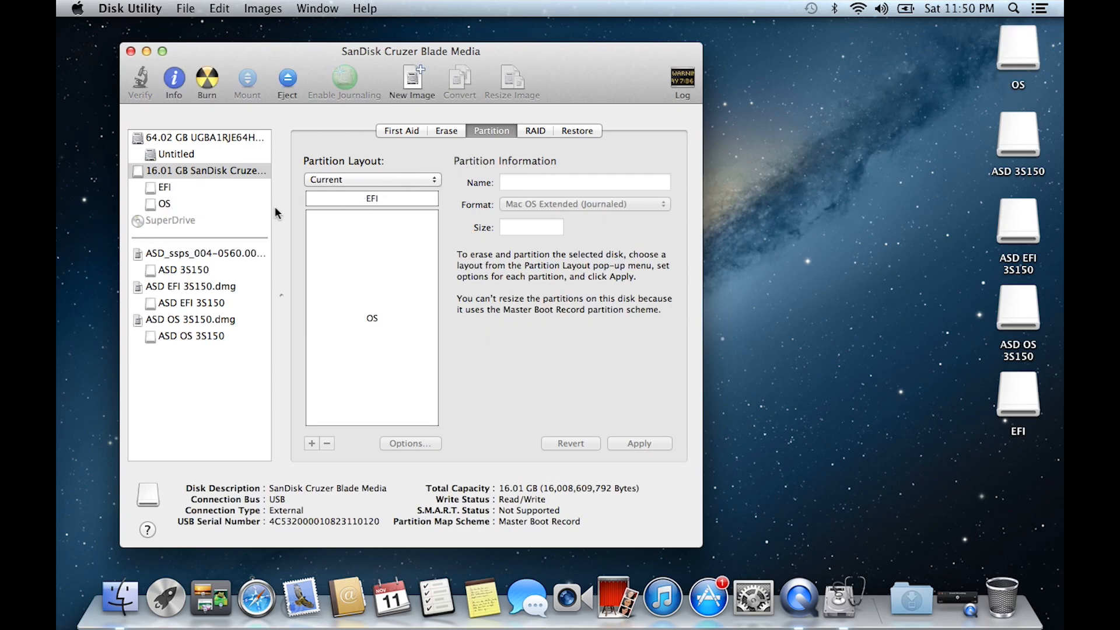
# Restore ASD EFI 3S150 onto the EFI partition, erasing it and authorizing with the admin password
pyautogui.click(165, 187)
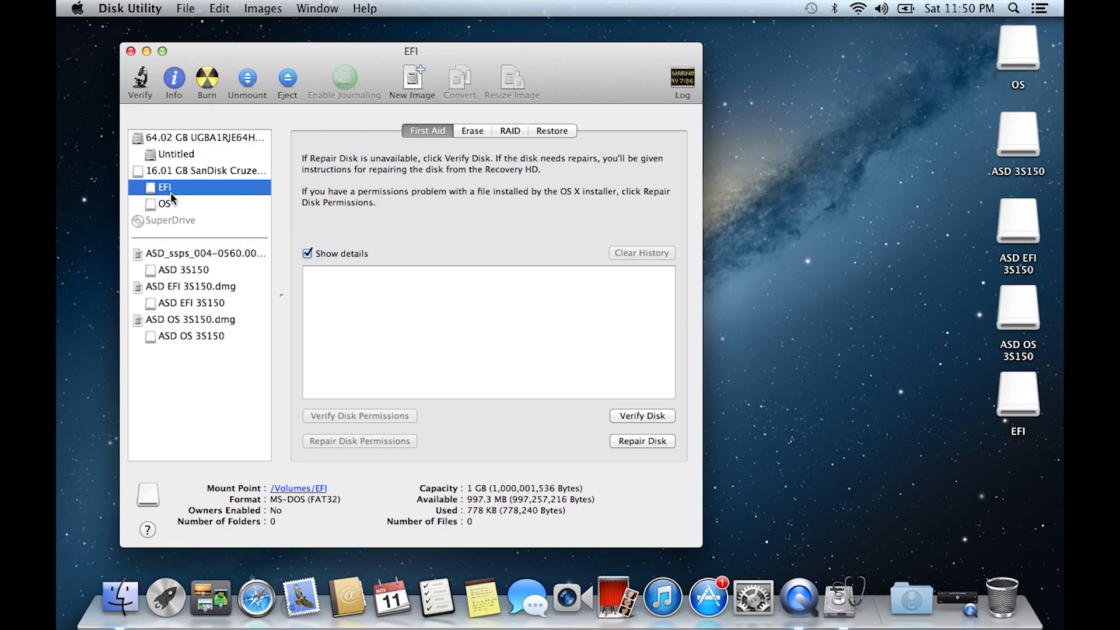
pyautogui.click(550, 131)
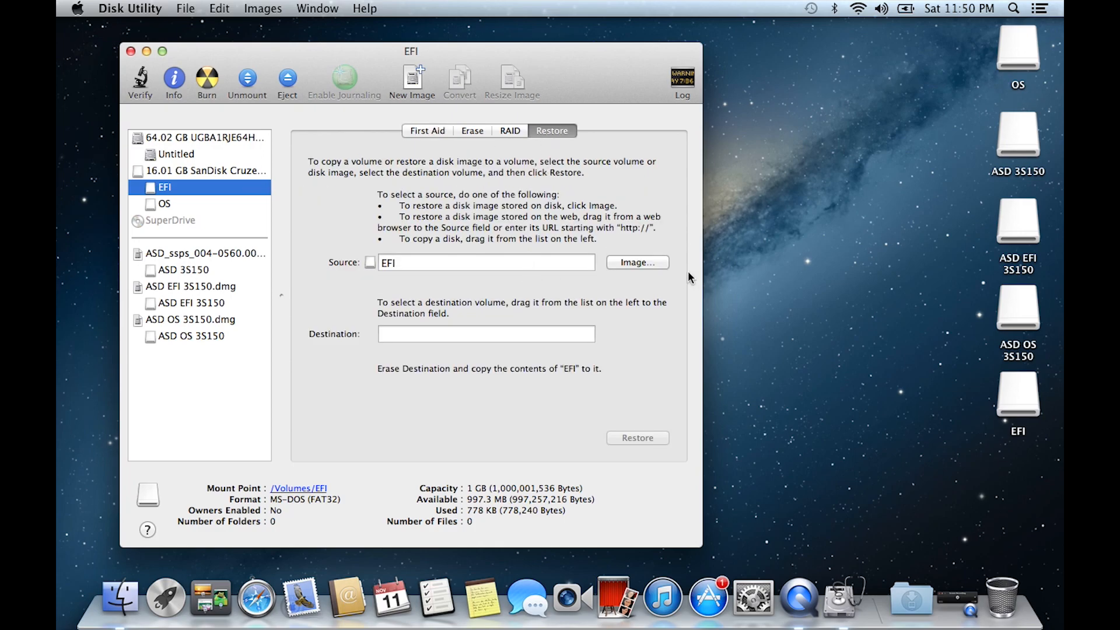
pyautogui.moveTo(191, 305)
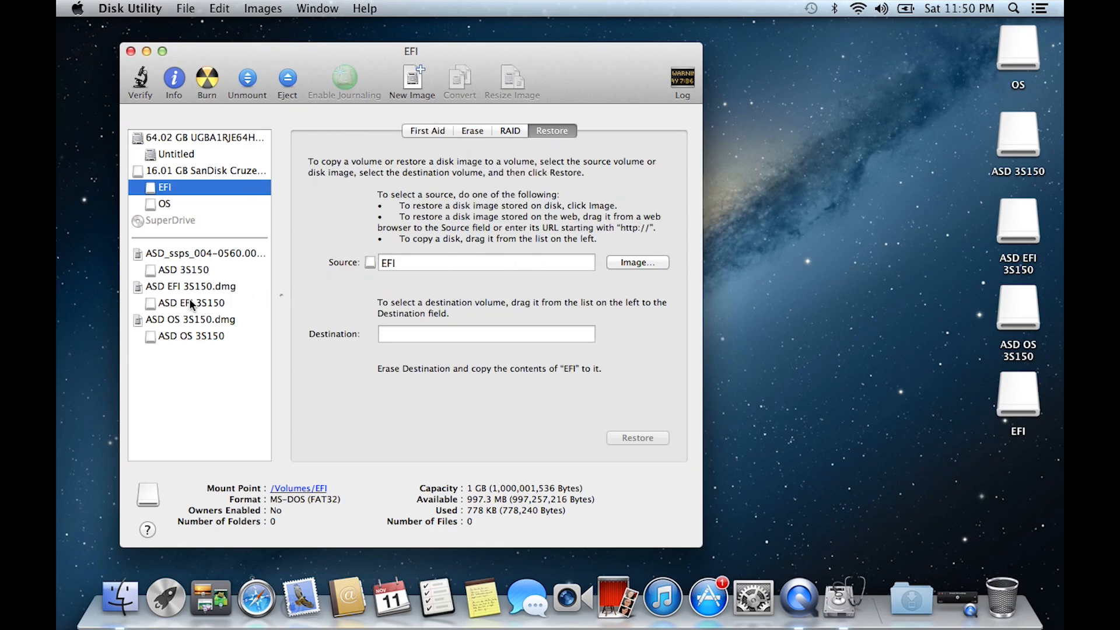
pyautogui.moveTo(164, 281)
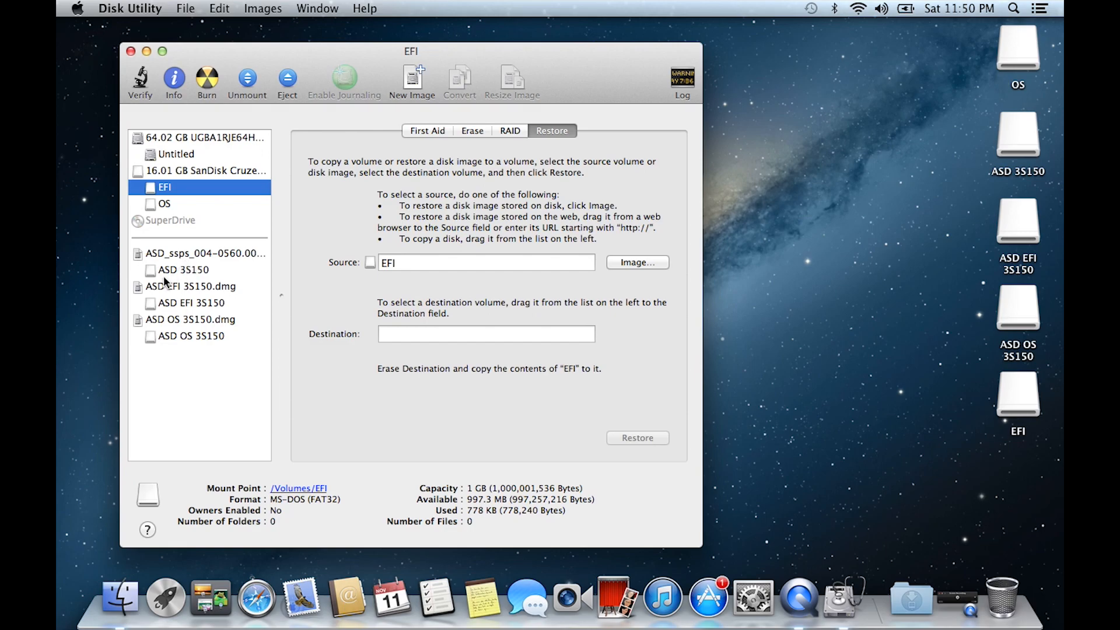
pyautogui.moveTo(192, 296)
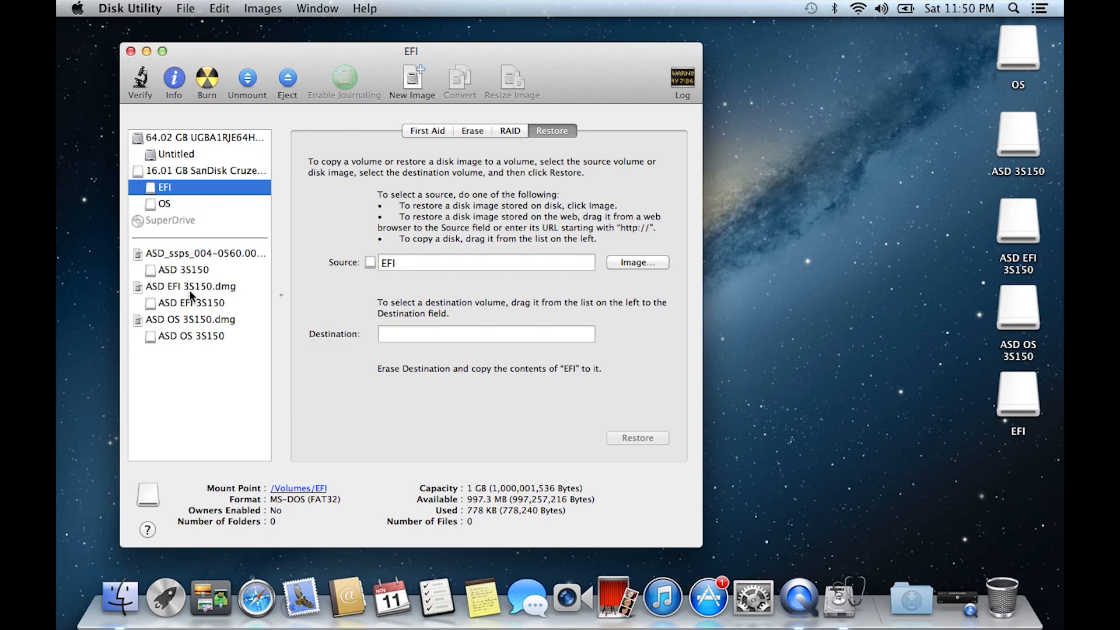
pyautogui.moveTo(175, 314)
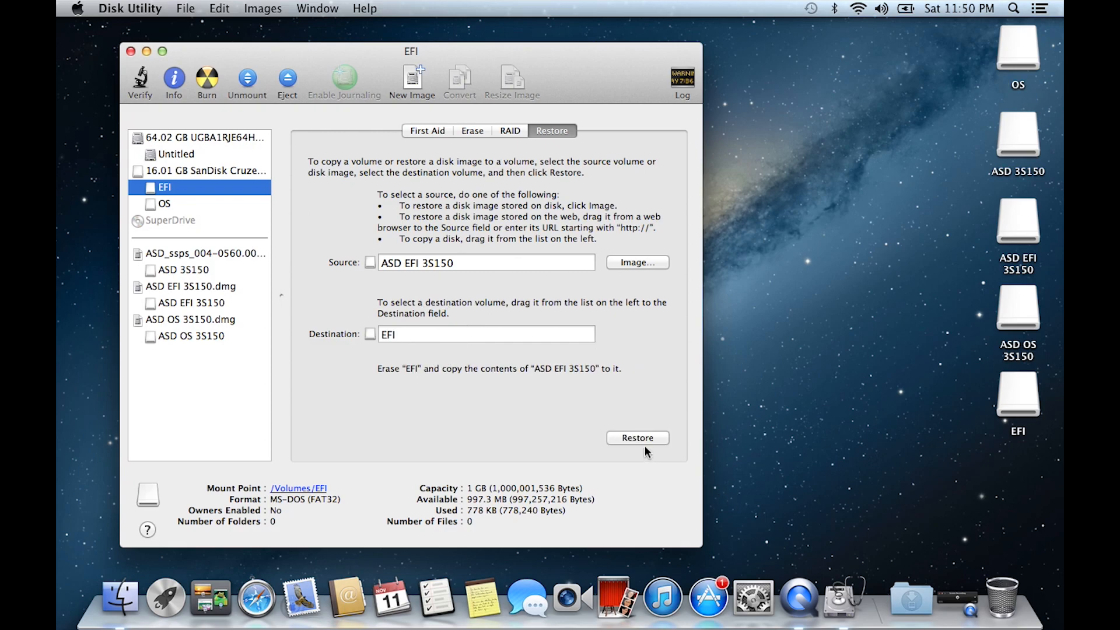
pyautogui.click(637, 436)
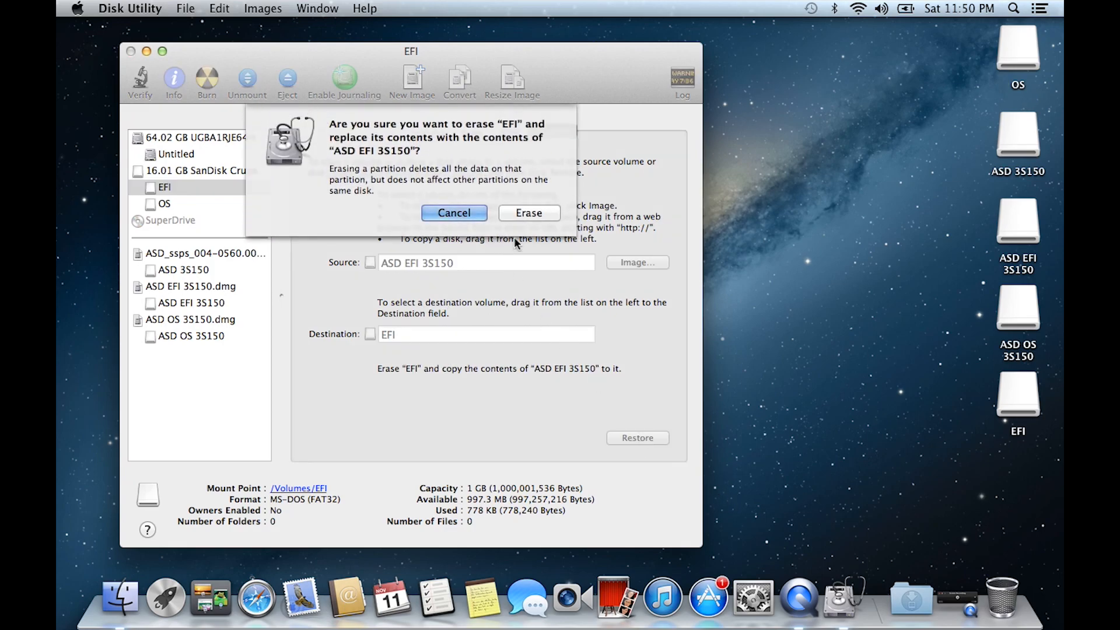
pyautogui.click(528, 212)
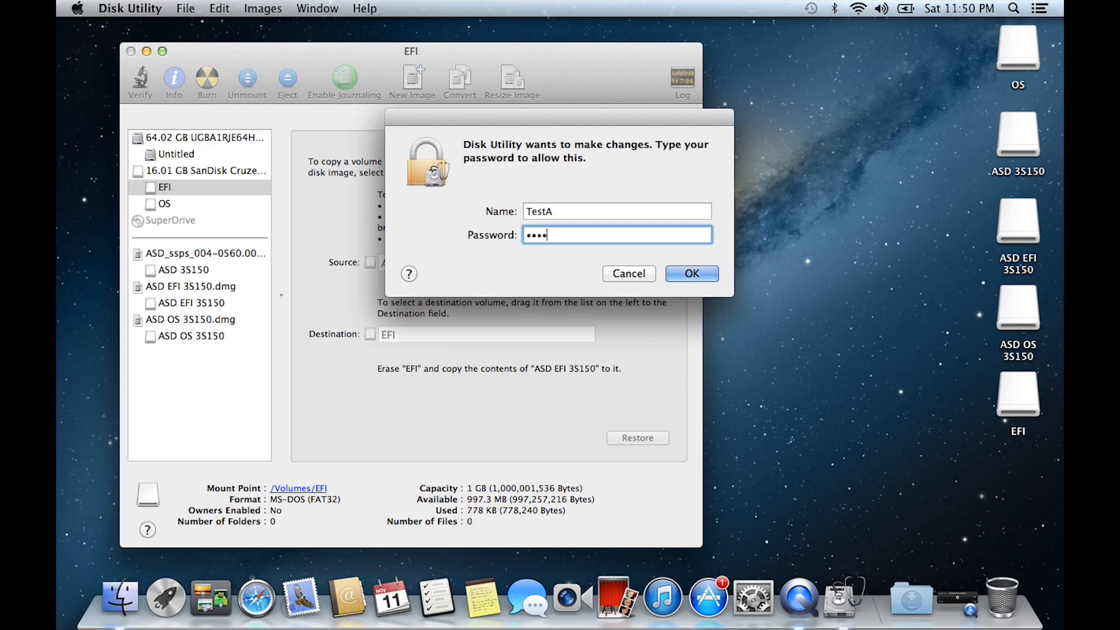
pyautogui.click(690, 273)
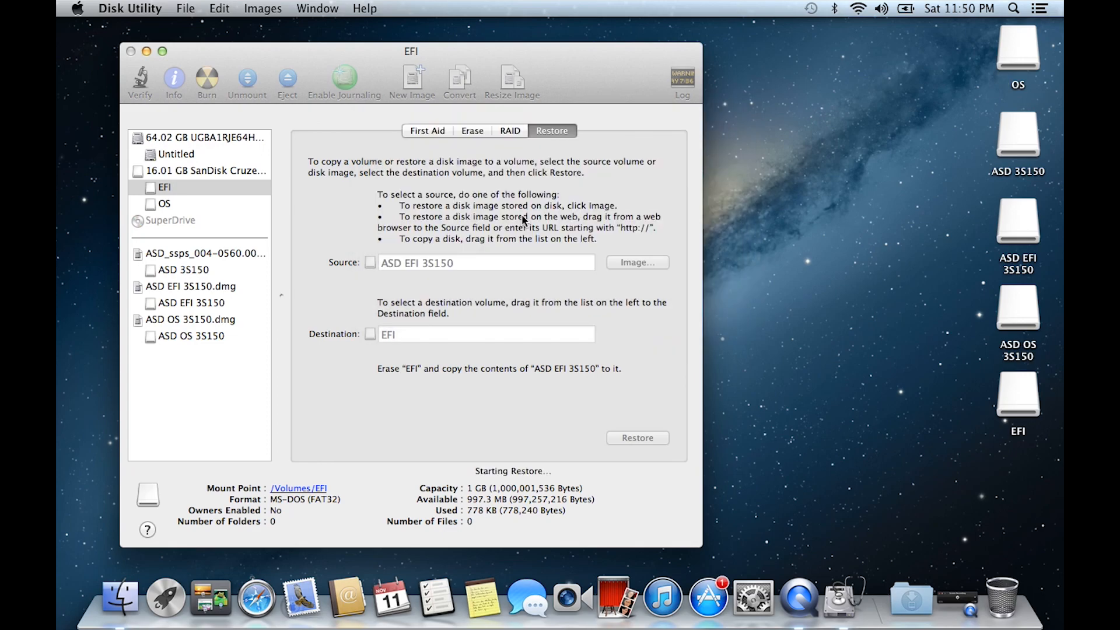
pyautogui.click(636, 437)
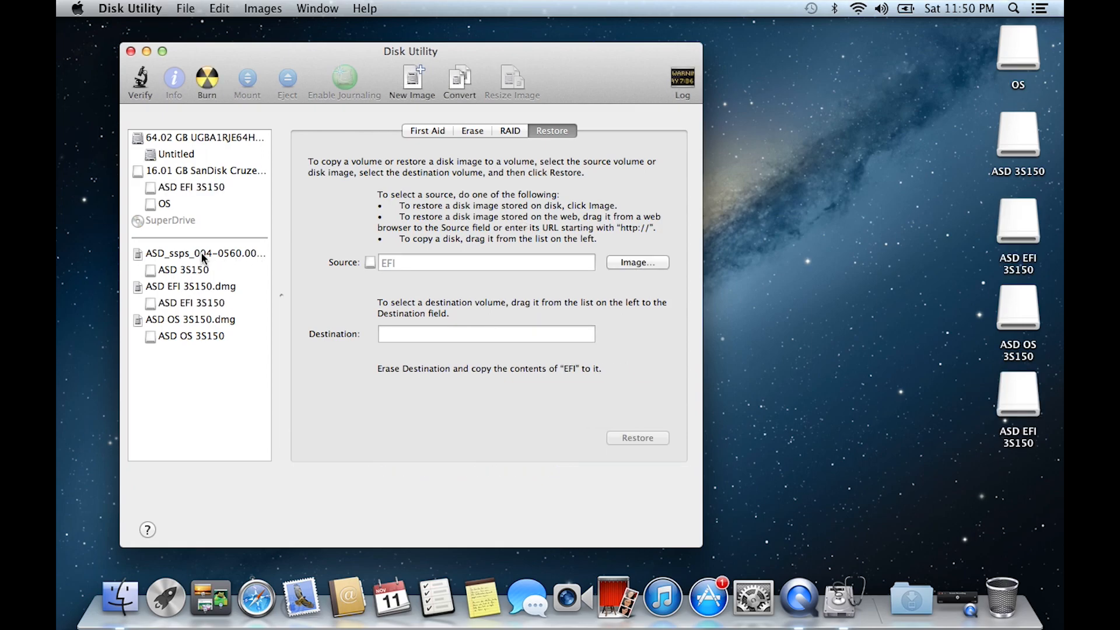
pyautogui.moveTo(169, 207)
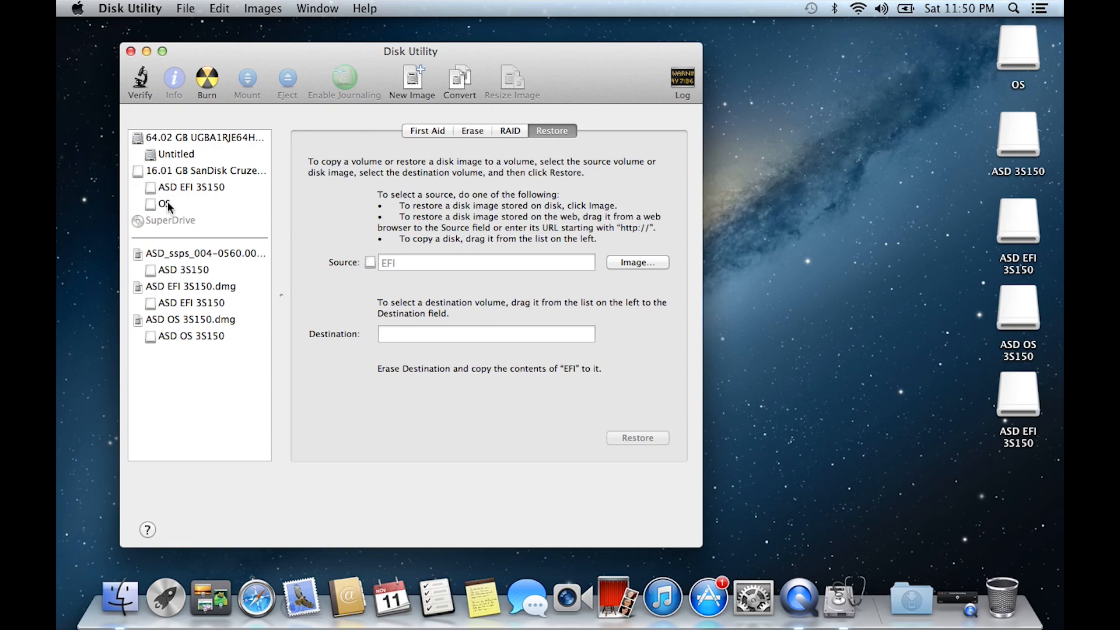
# Restore ASD OS 3S150 onto the OS partition, confirming the erase
pyautogui.click(164, 204)
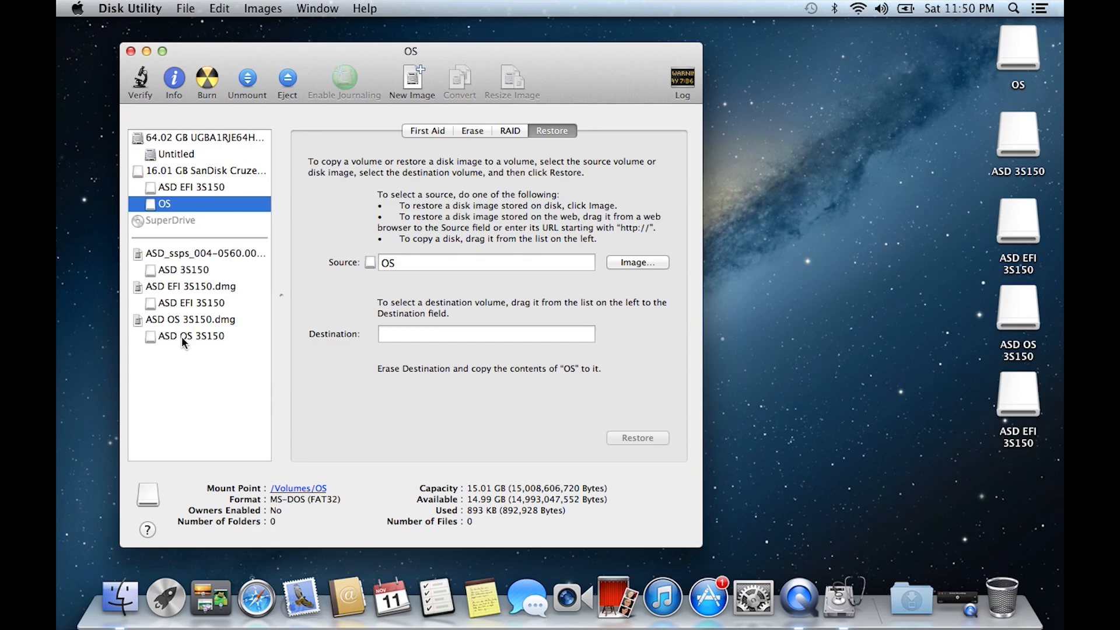
pyautogui.moveTo(185, 336)
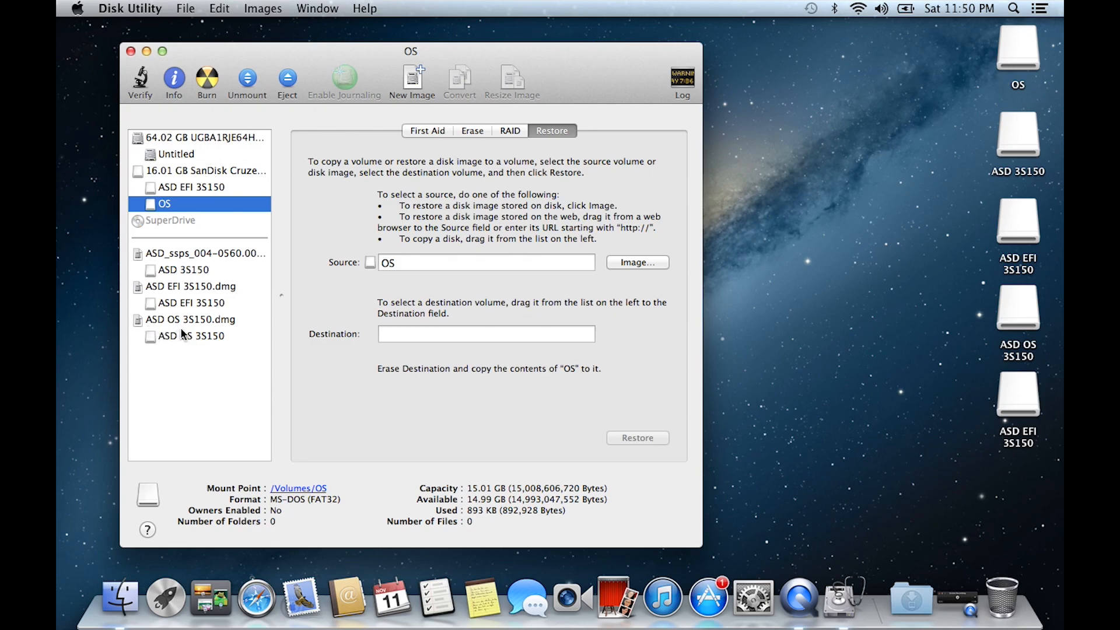
pyautogui.moveTo(201, 326)
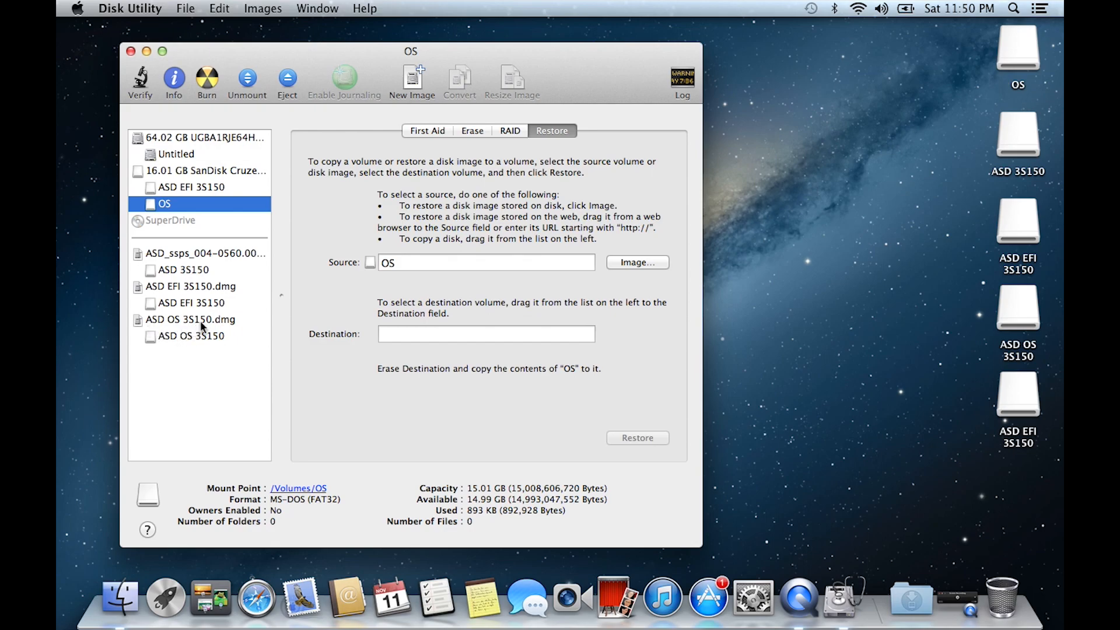
pyautogui.moveTo(189, 340)
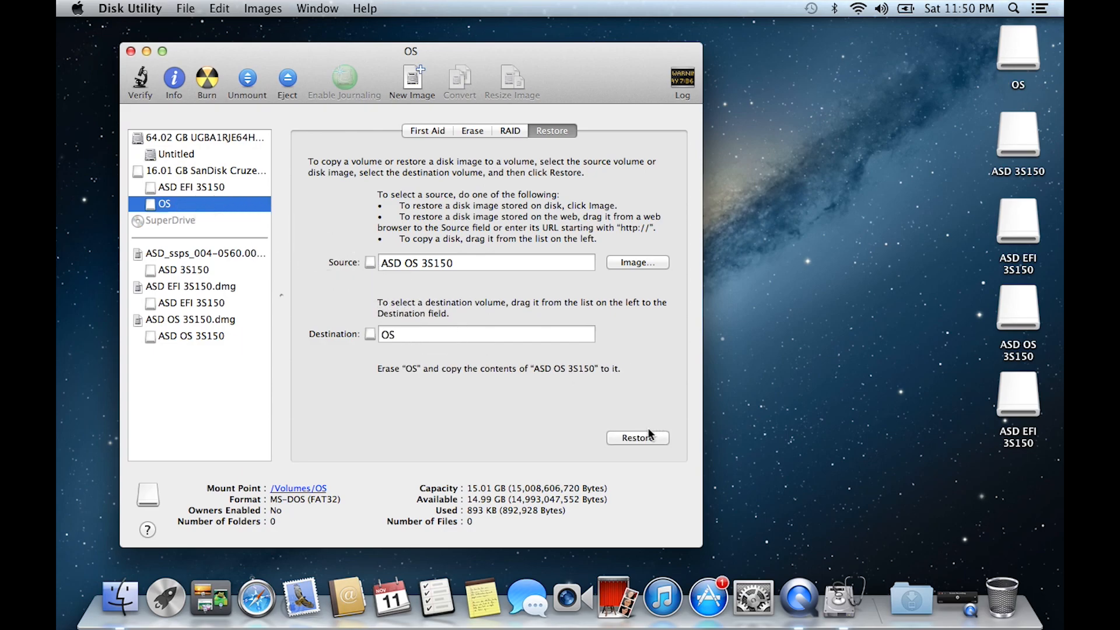
pyautogui.click(637, 436)
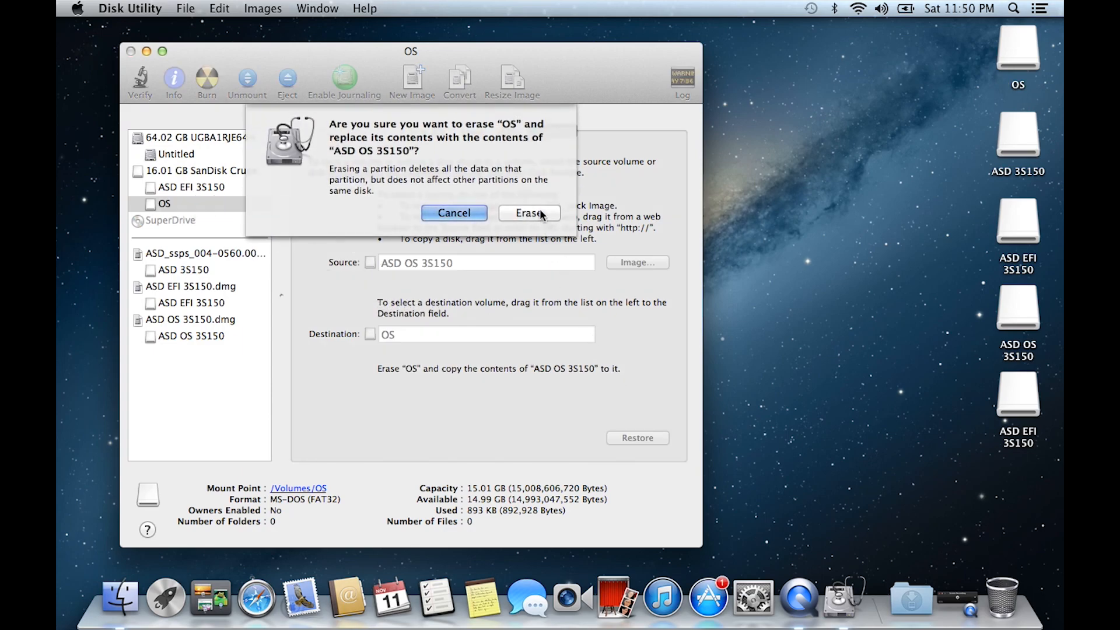
pyautogui.click(529, 213)
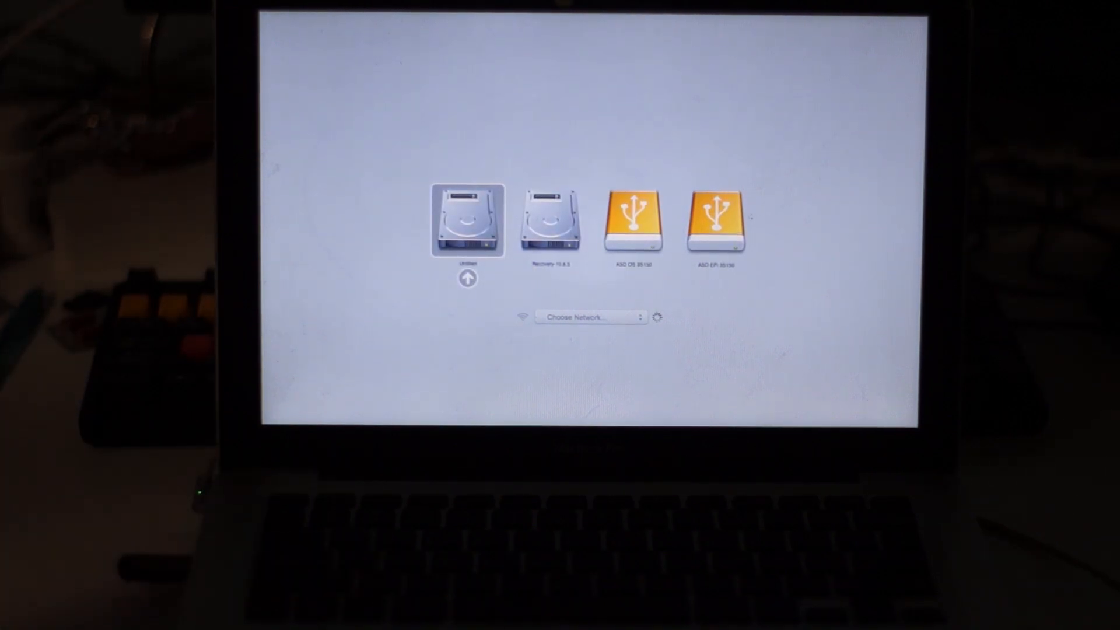
# Pick the orange ASD OS 3S150 USB volume in Startup Manager
pyautogui.click(631, 220)
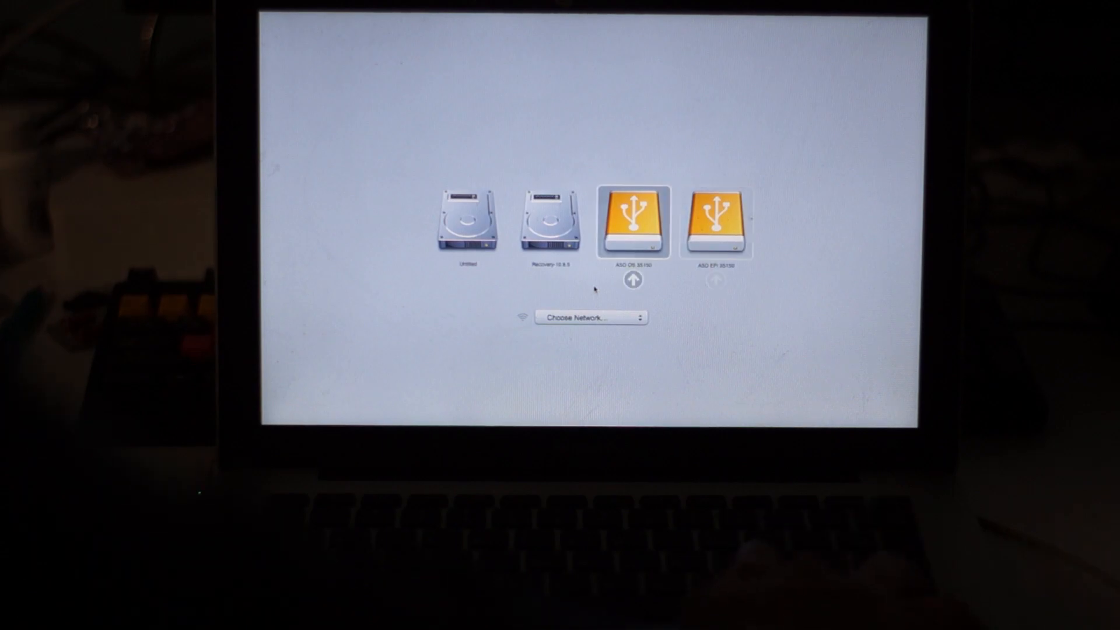